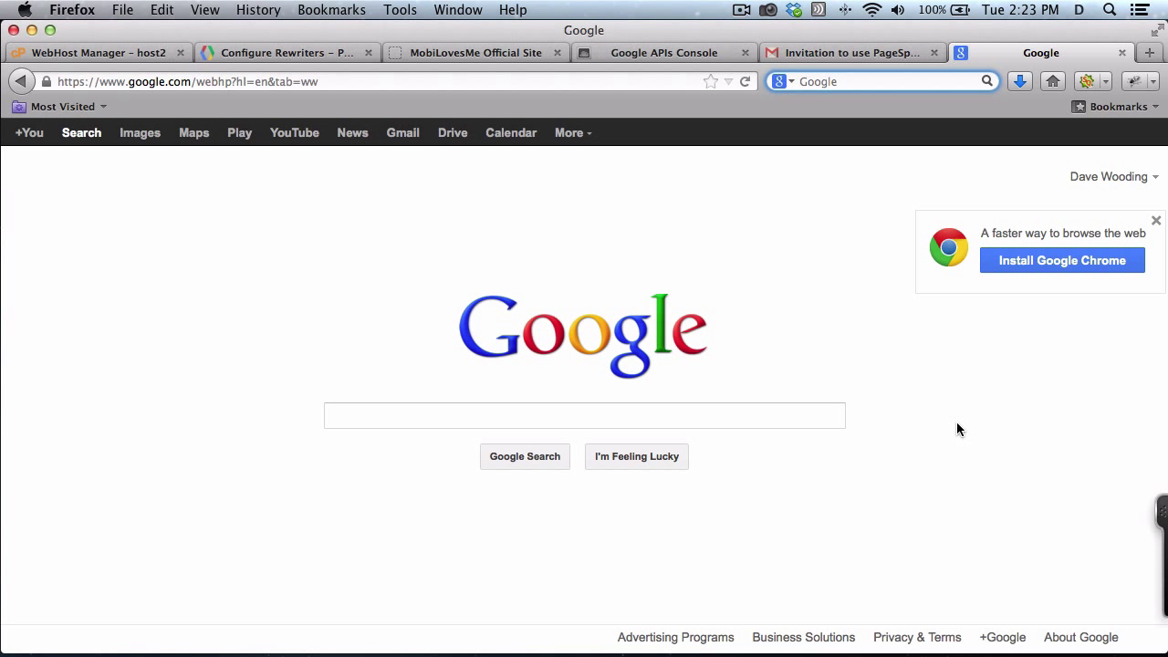
# - Search Google for 'pagespeed' from the search box
pyautogui.click(584, 416)
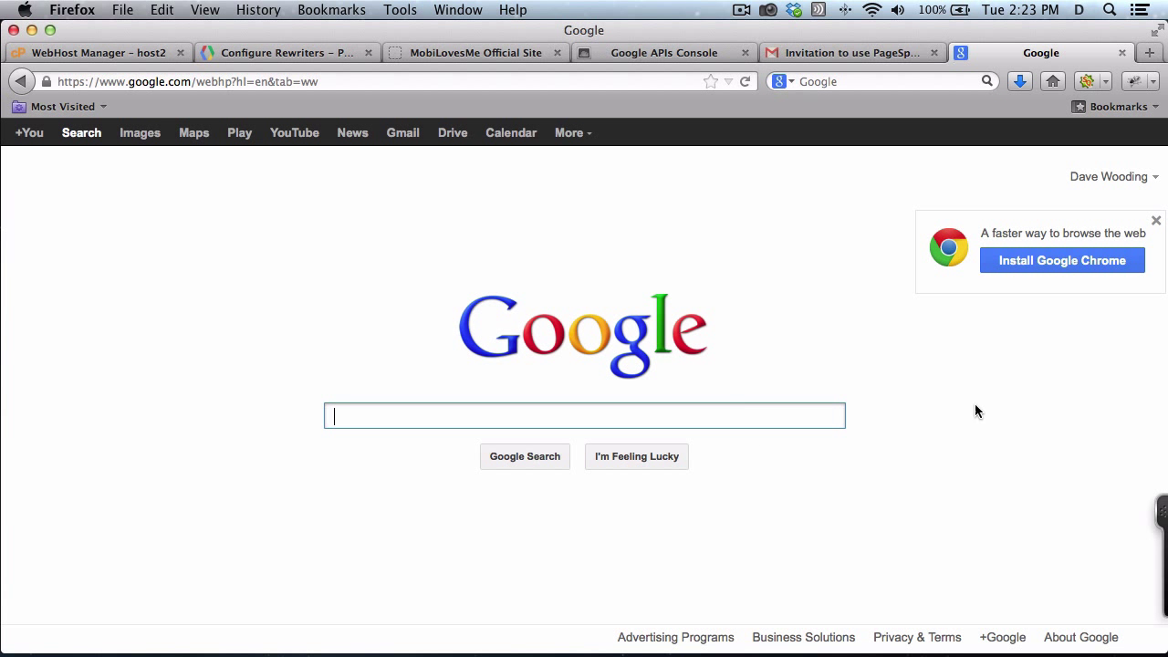
pyautogui.write('pagespeed')
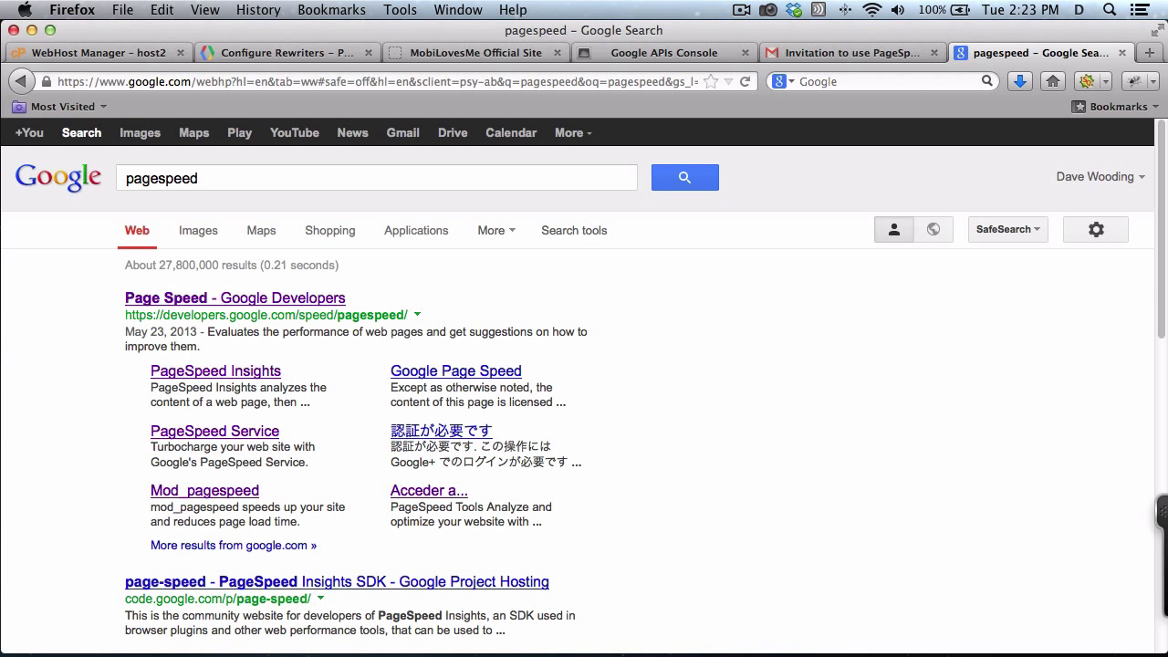
pyautogui.moveTo(569, 489)
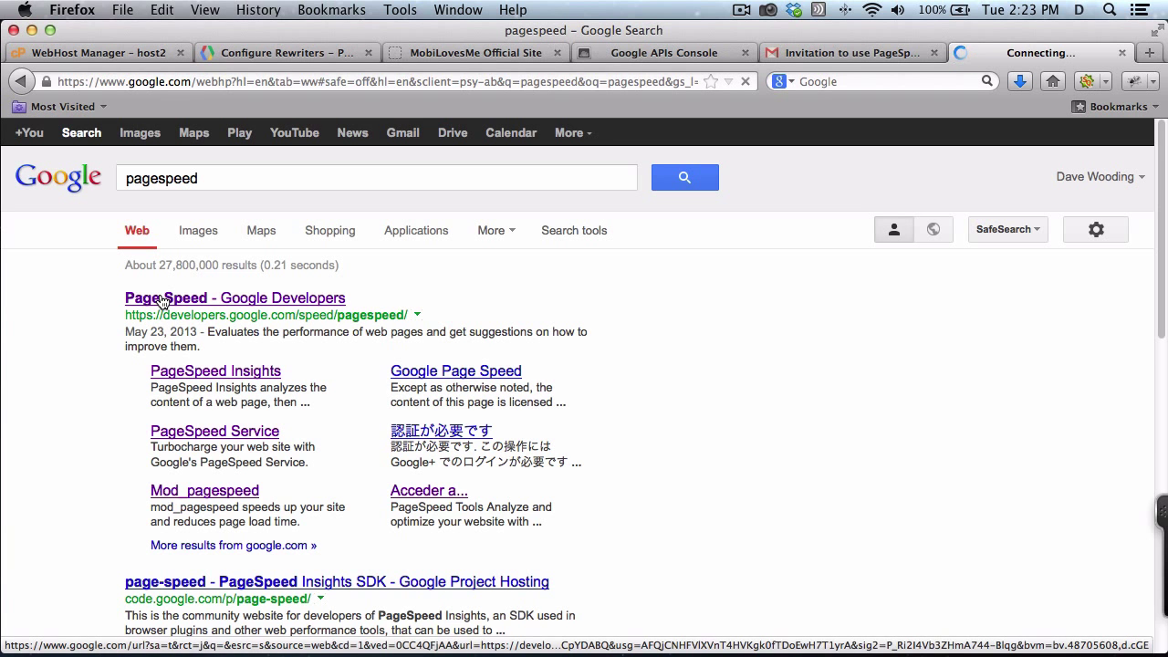
# - Navigate from the Google Developers PageSpeed page to the Insights analysis tool
pyautogui.click(233, 298)
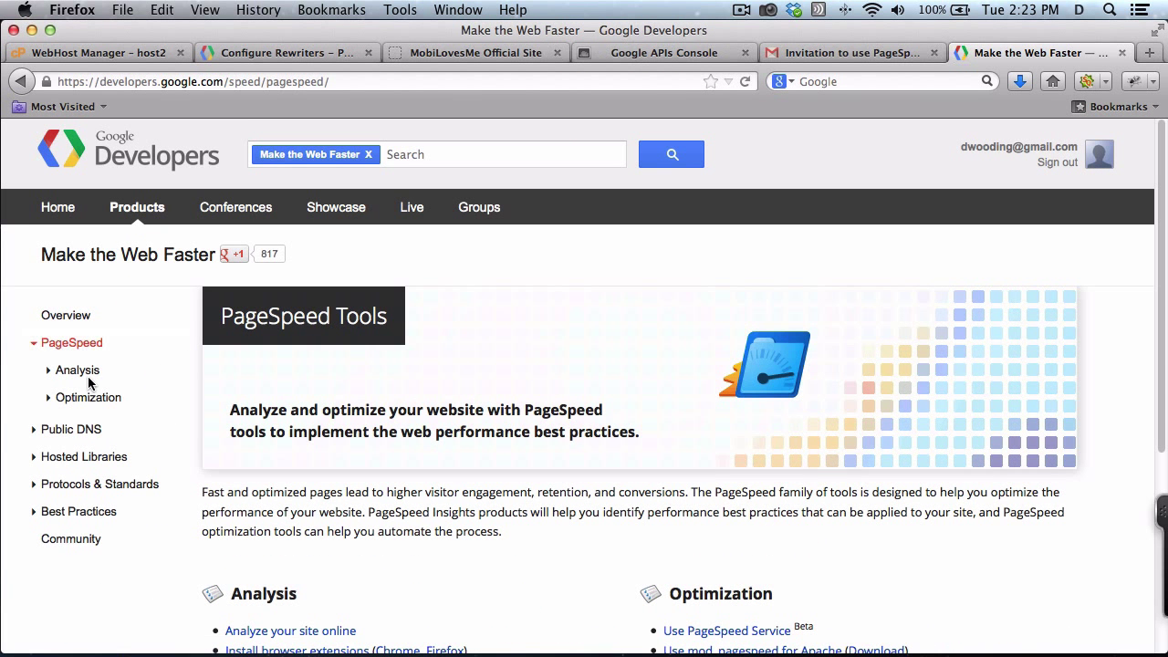
pyautogui.click(77, 369)
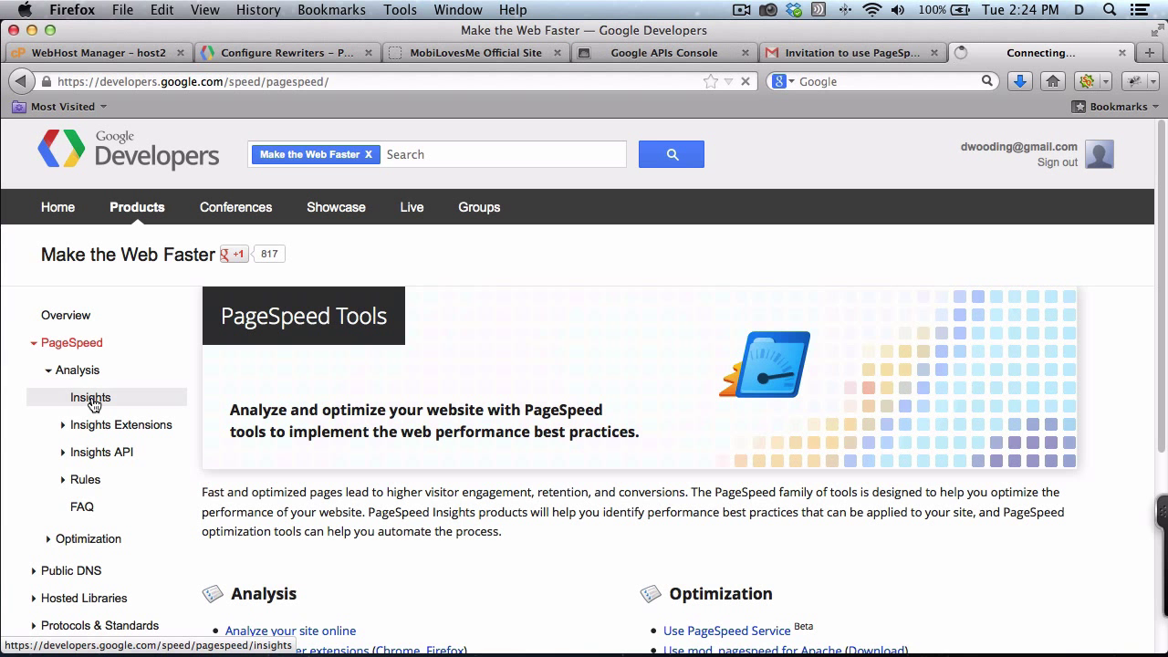
pyautogui.click(89, 398)
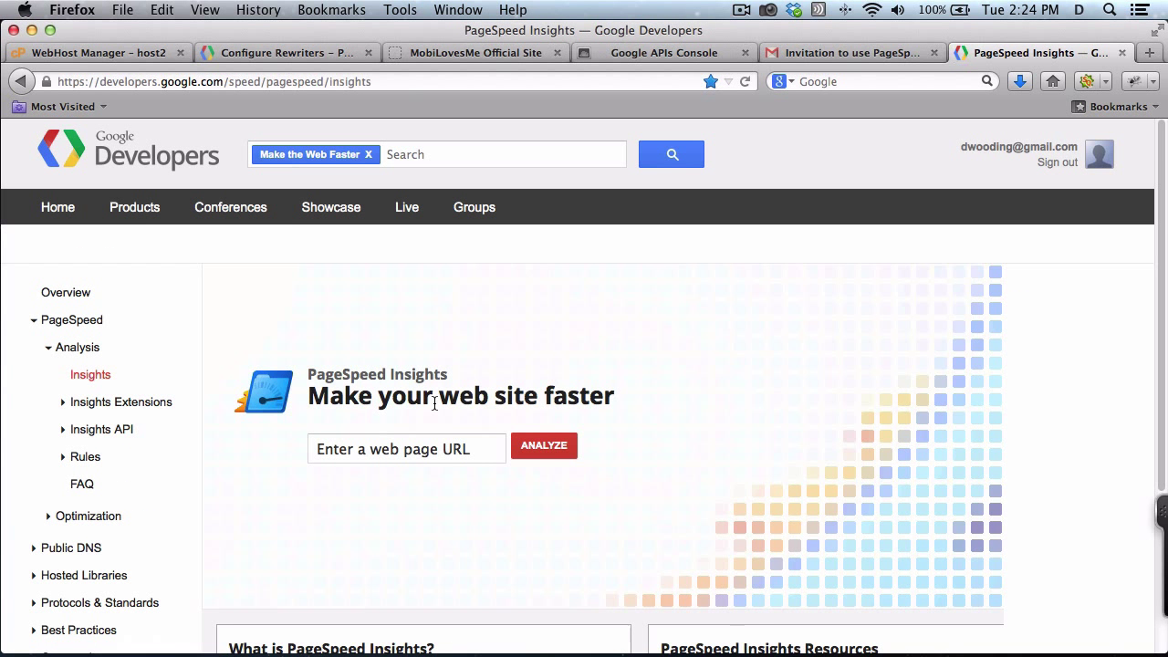
pyautogui.write('htt')
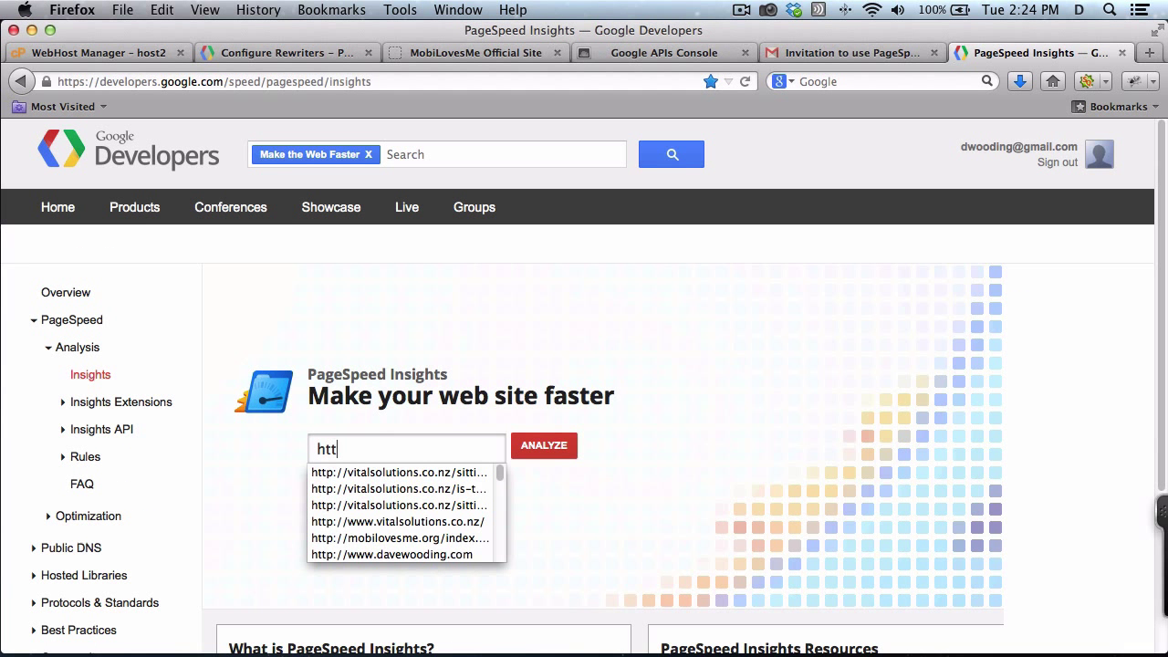
pyautogui.write('p://')
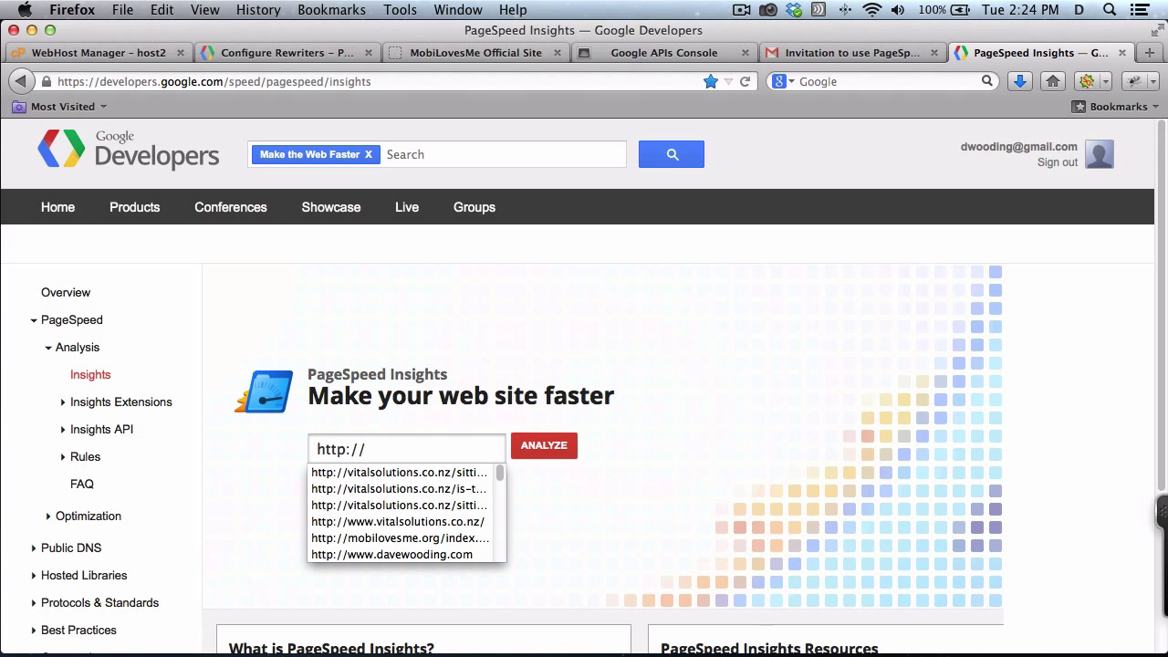
pyautogui.write('www.mov')
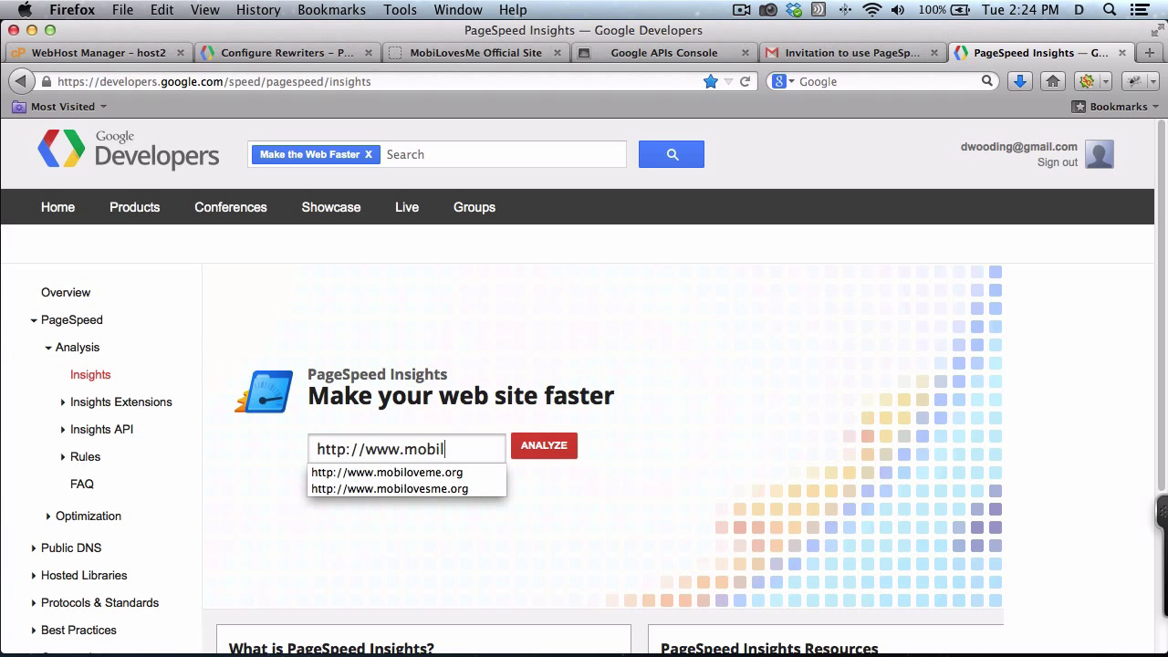
pyautogui.write('ovesme')
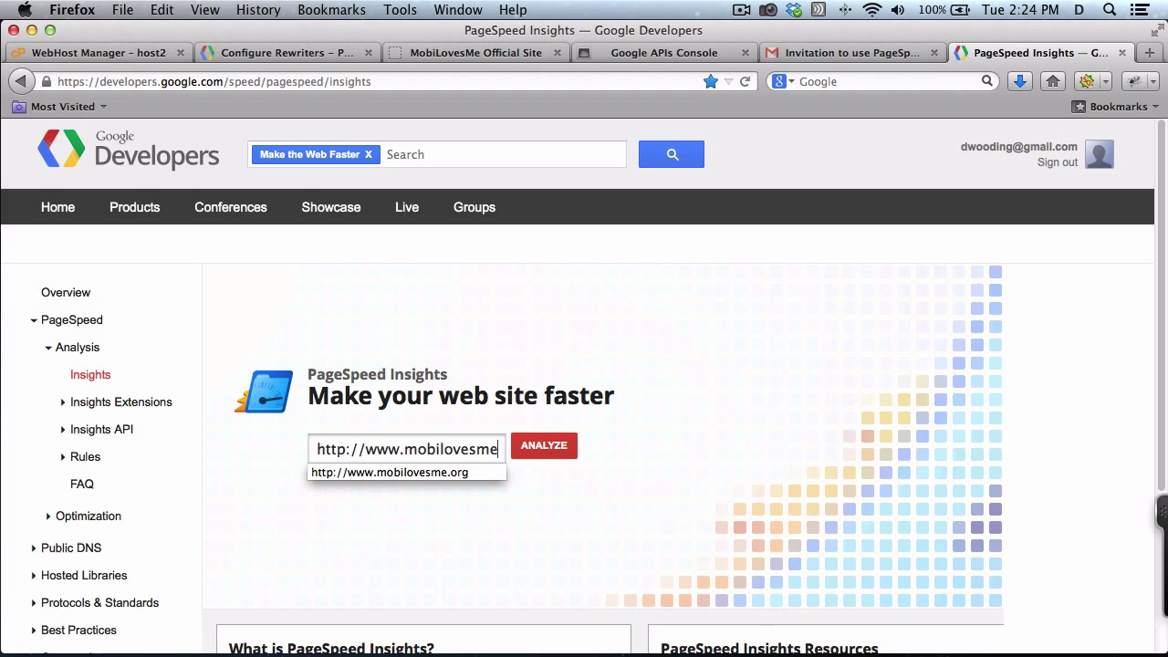
pyautogui.click(544, 445)
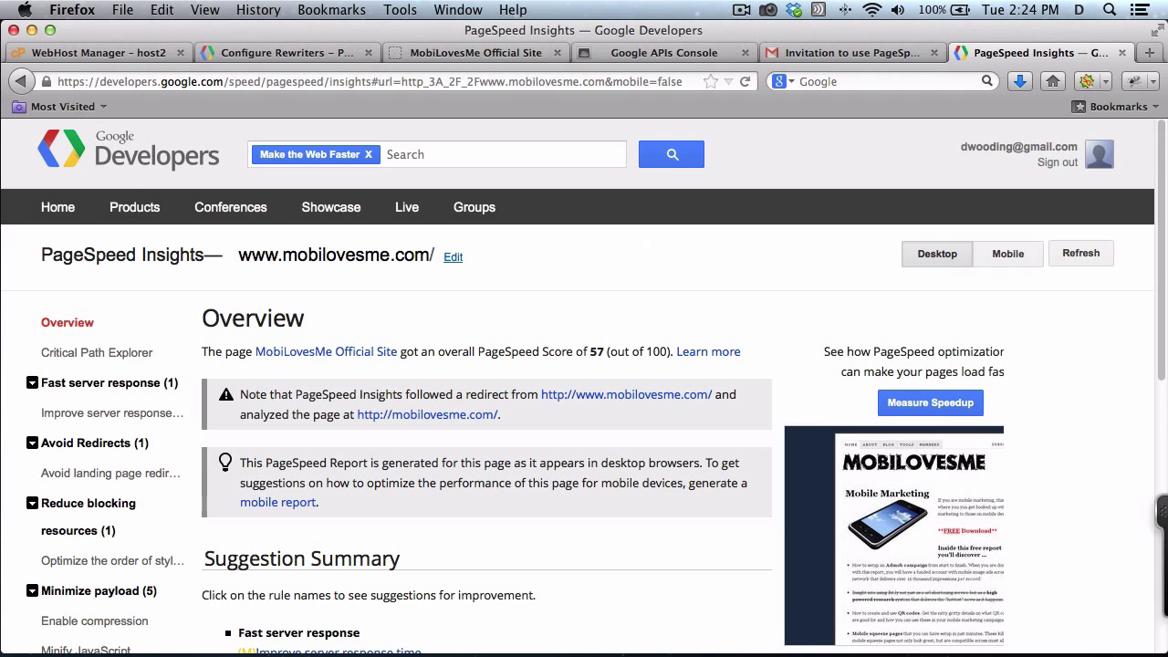
pyautogui.moveTo(584, 372)
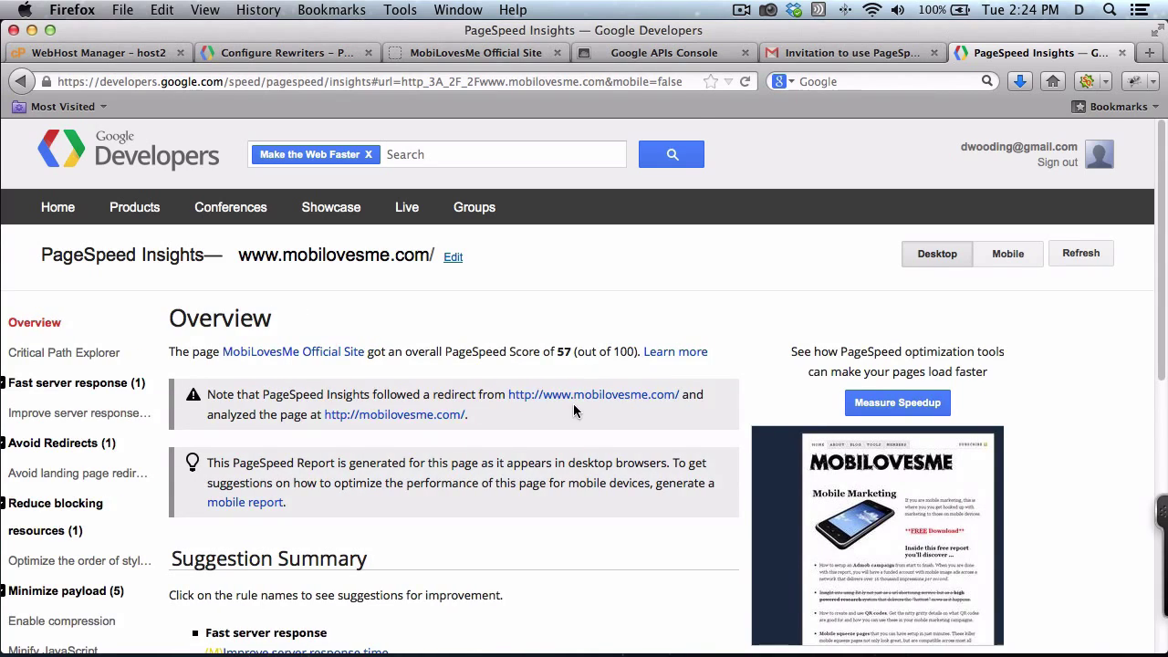
pyautogui.scroll(-3)
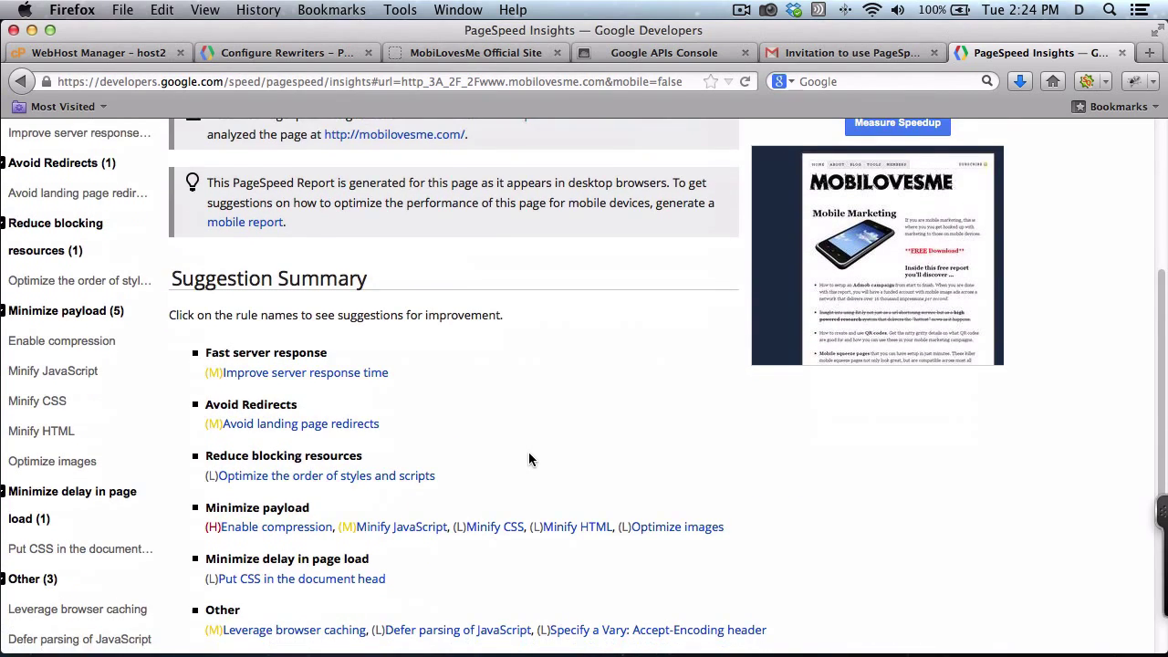
pyautogui.scroll(3)
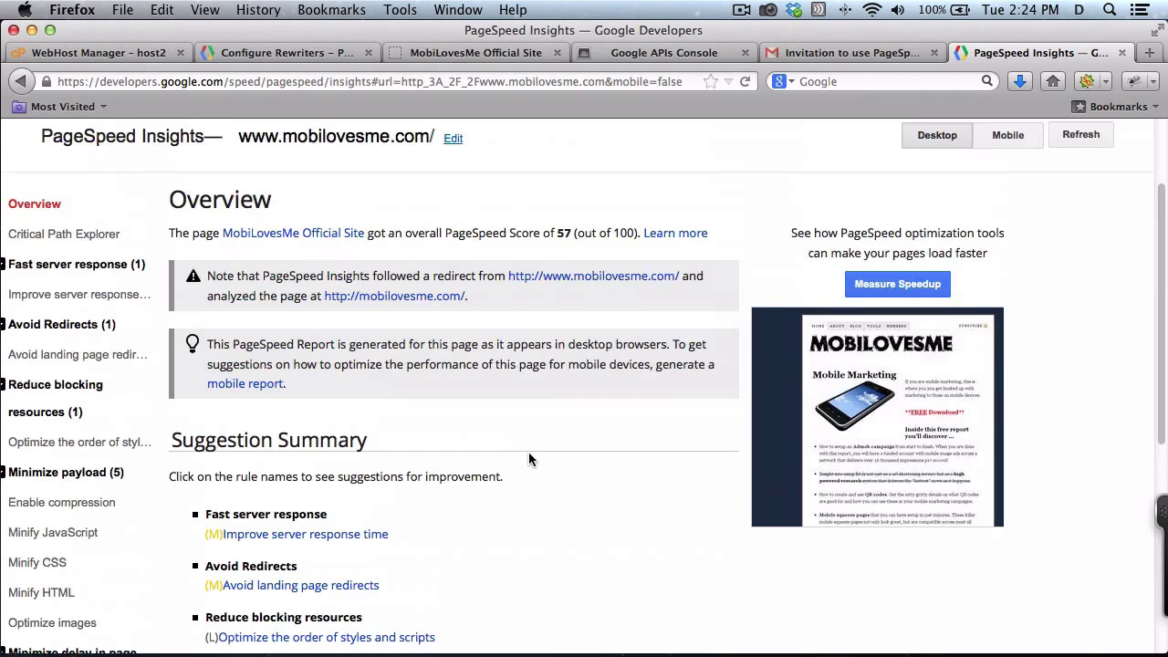
pyautogui.scroll(3)
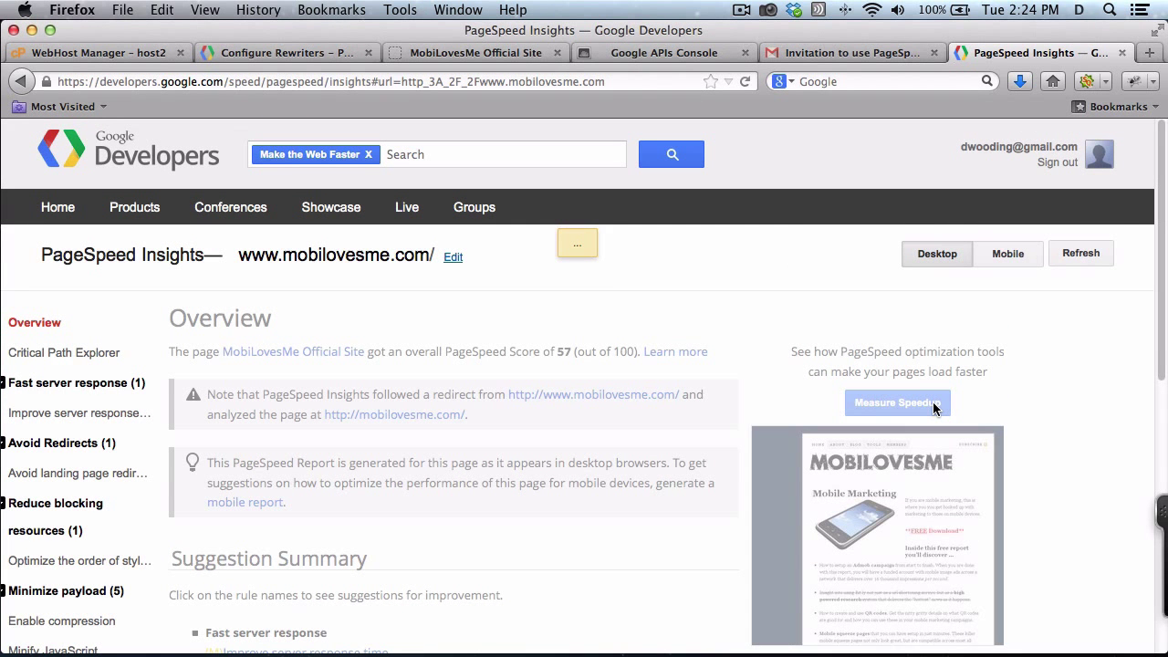
# - Run Measure Speedup and view the finished WebPagetest comparison report
pyautogui.click(897, 403)
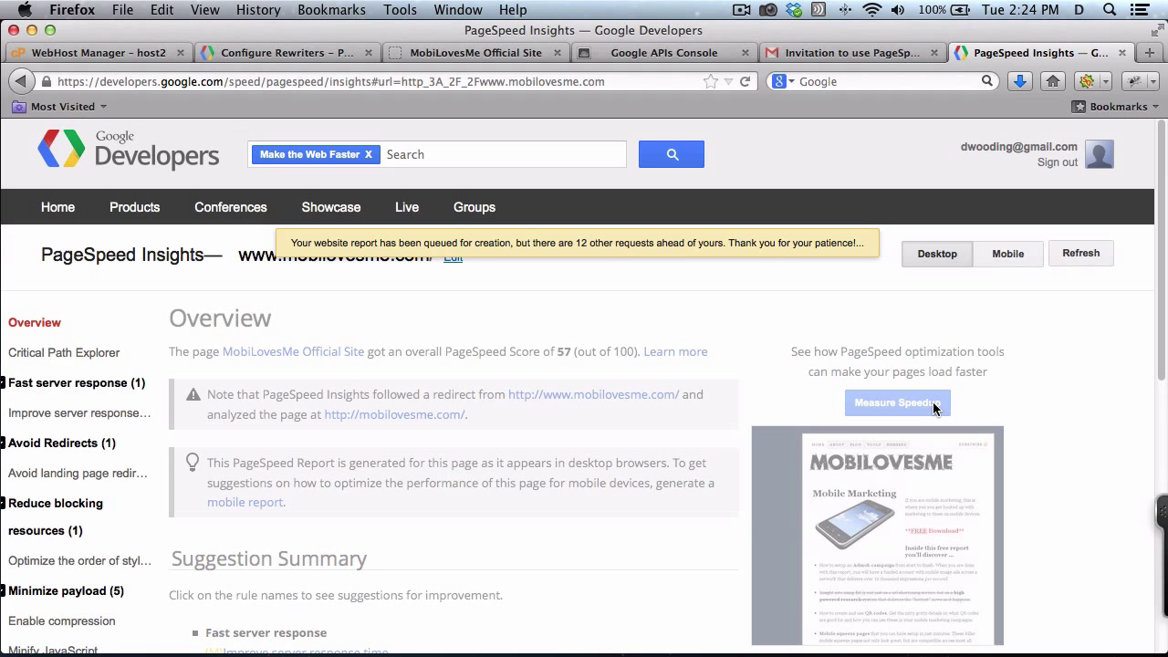
pyautogui.click(898, 403)
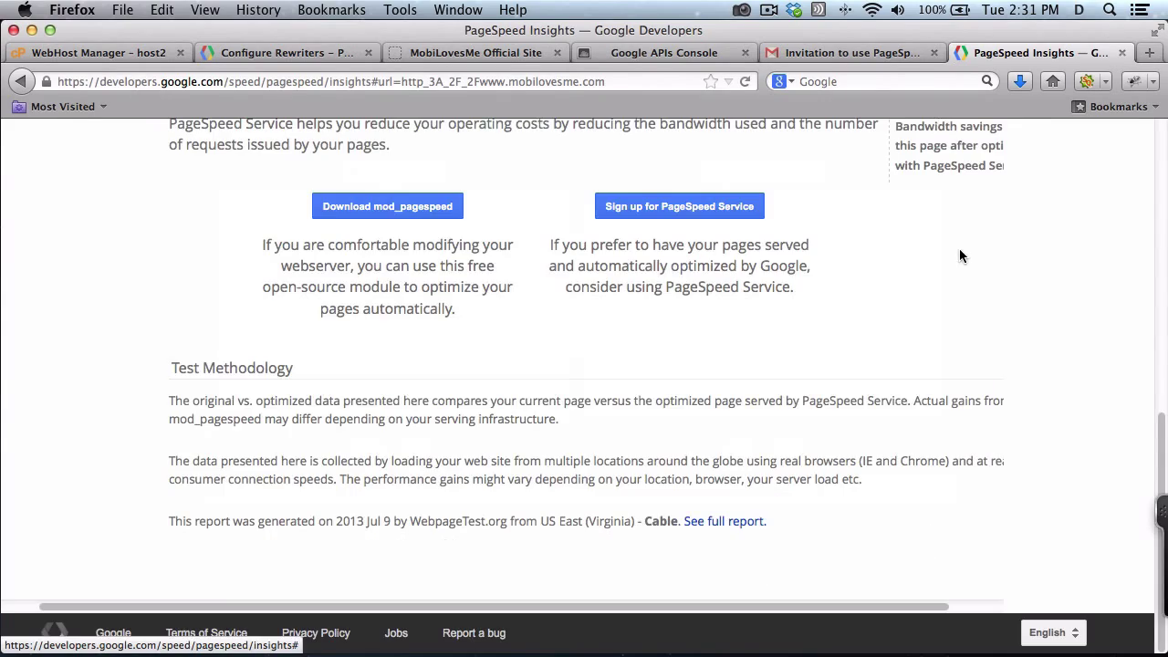
pyautogui.scroll(3)
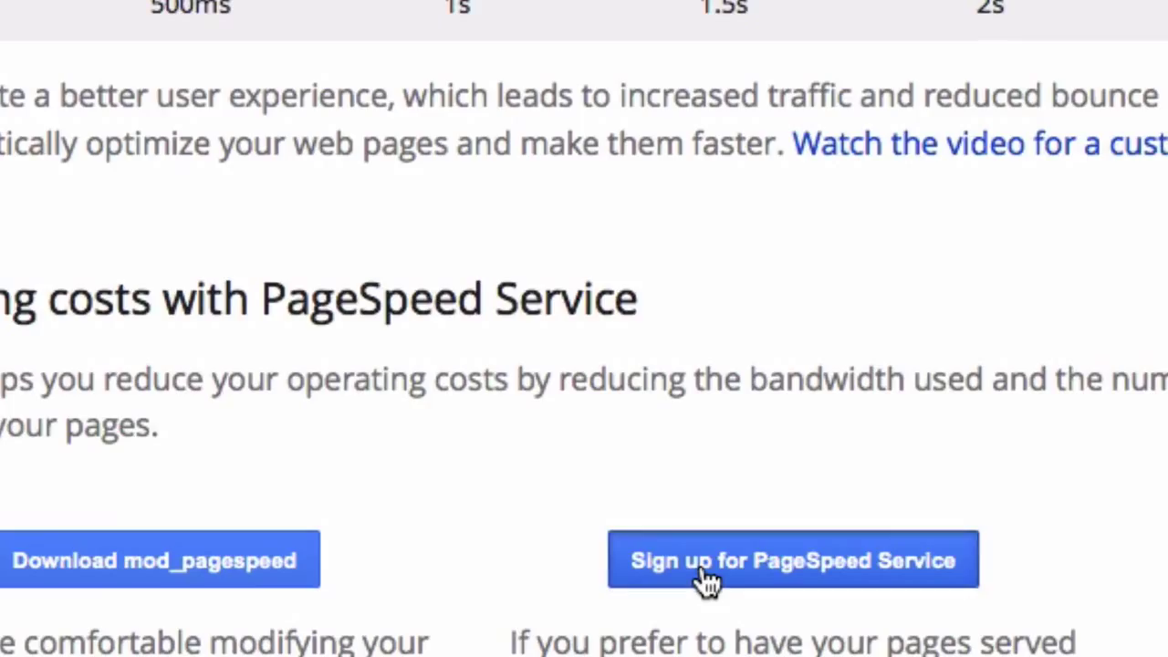
# - Sign up for PageSpeed Service and reach the invitation request form fields
pyautogui.click(792, 558)
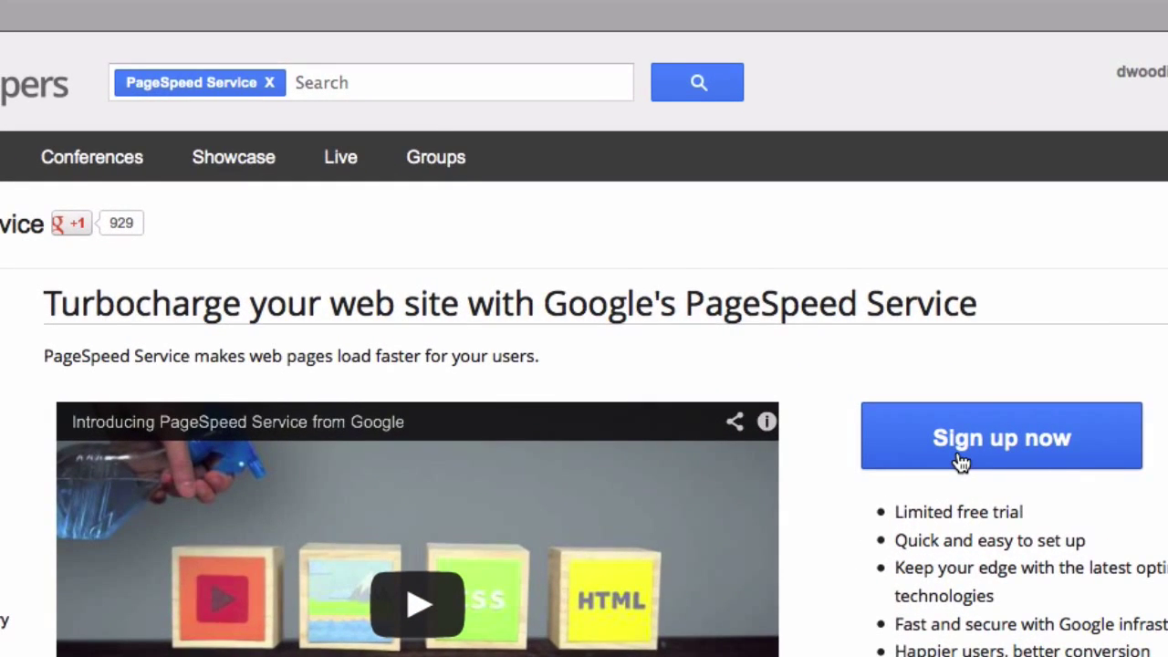
pyautogui.click(1000, 438)
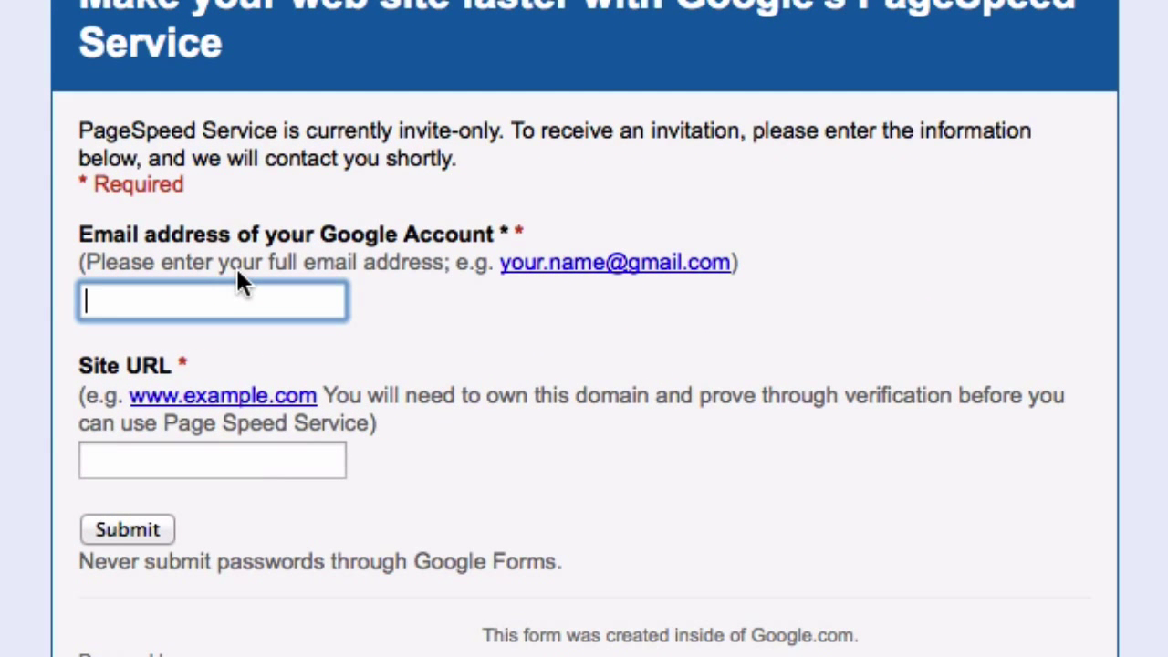
pyautogui.moveTo(263, 489)
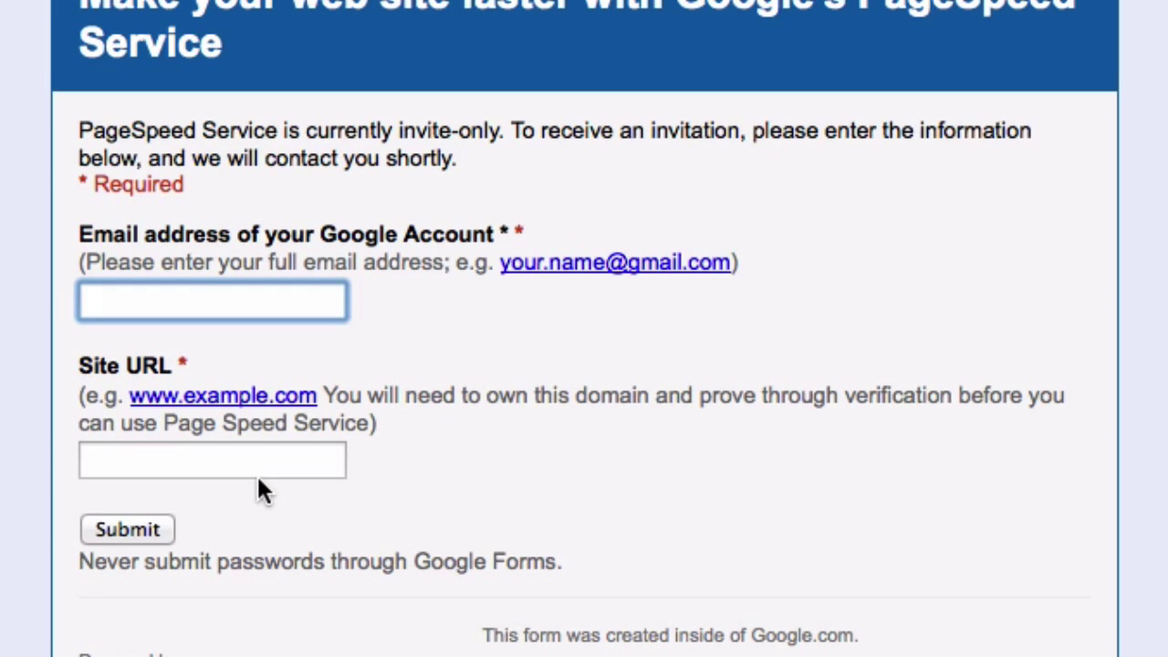
pyautogui.click(212, 299)
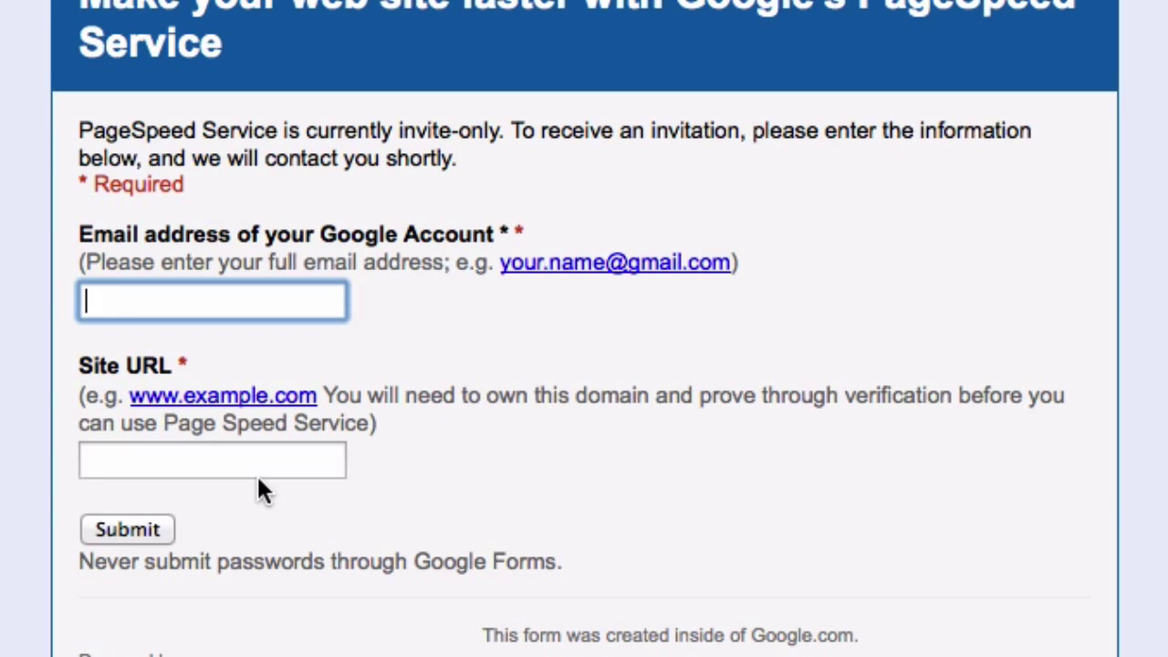
pyautogui.moveTo(113, 556)
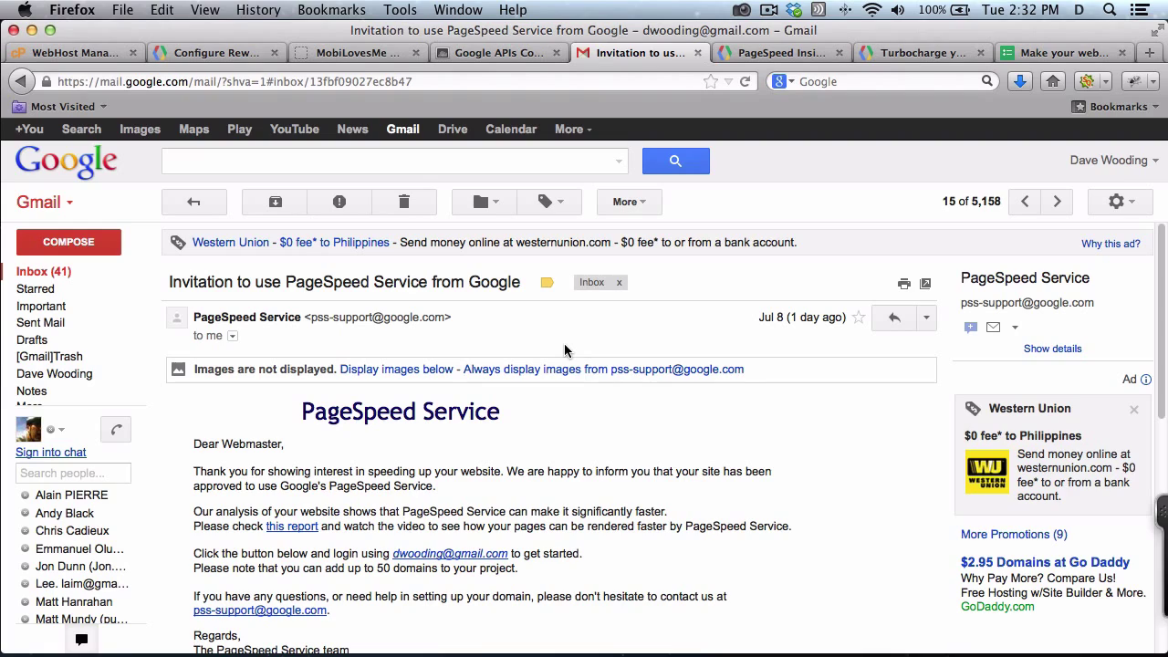
# - Follow Get Started in the invitation email to the APIs Console setup page
pyautogui.scroll(-3)
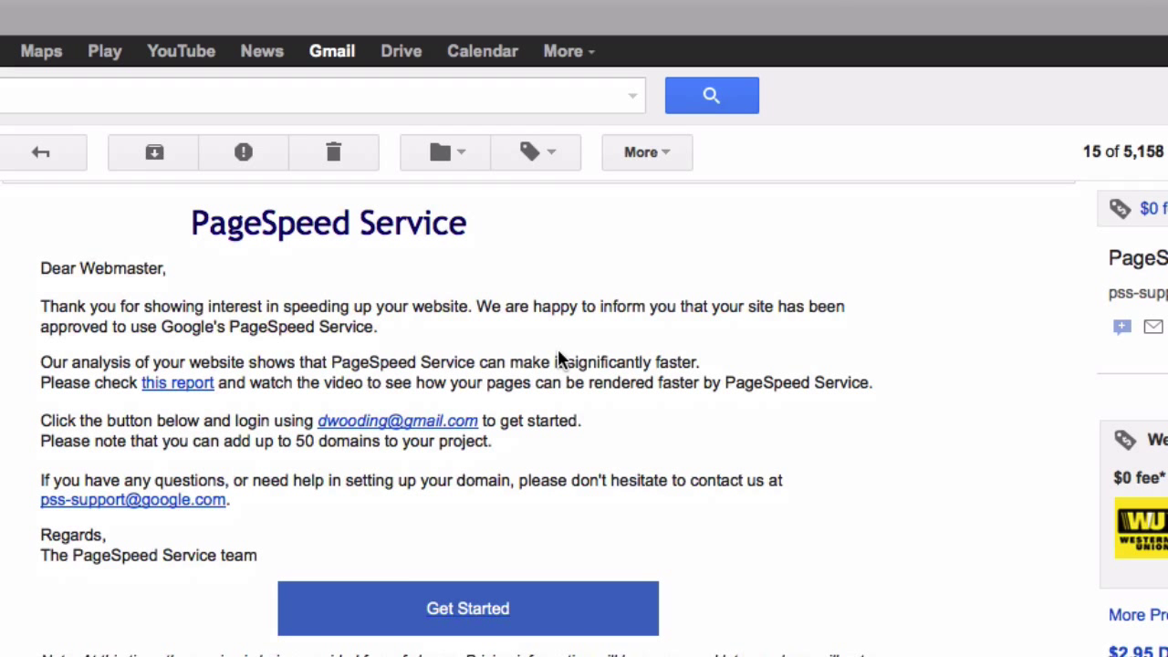
pyautogui.moveTo(336, 456)
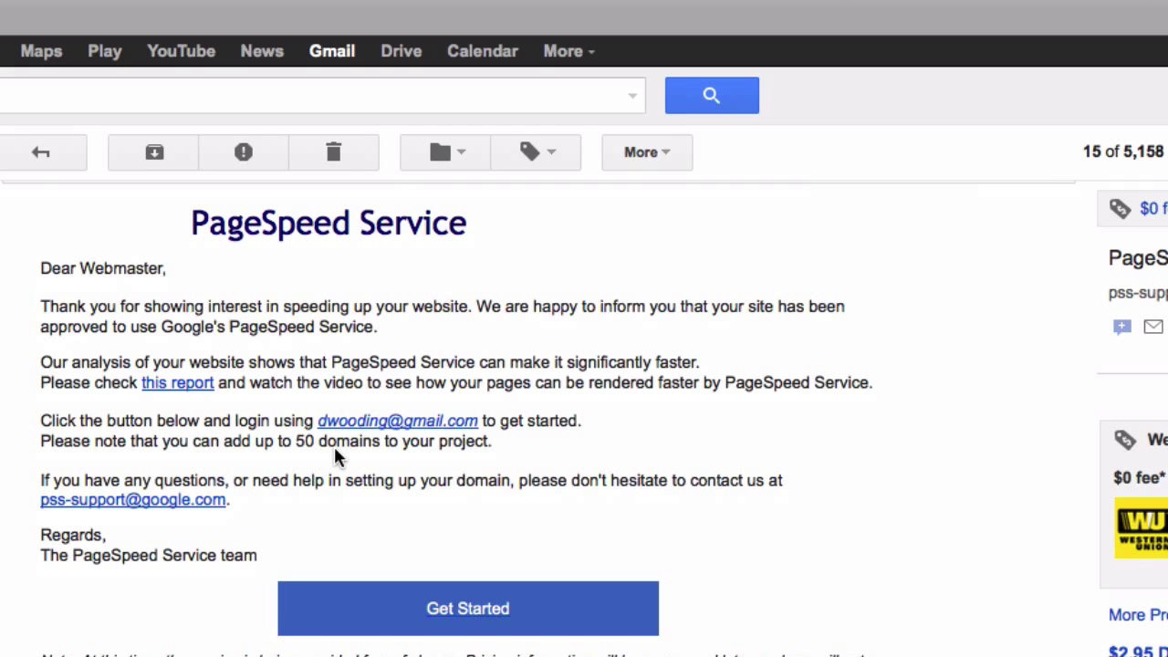
pyautogui.moveTo(454, 621)
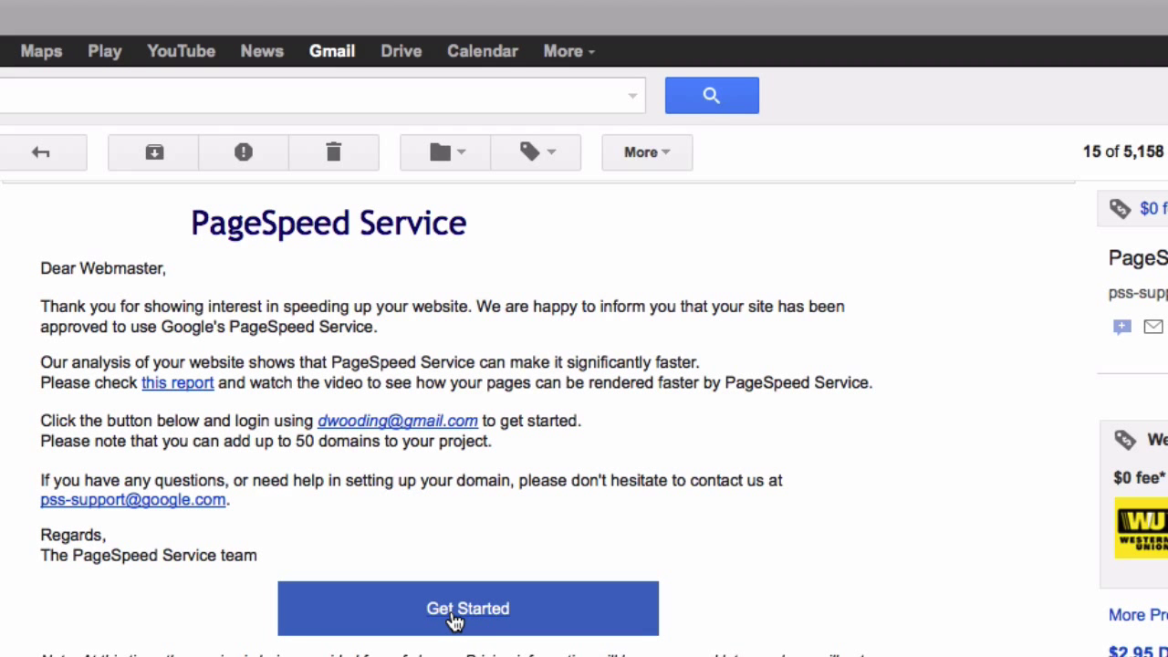
pyautogui.click(467, 609)
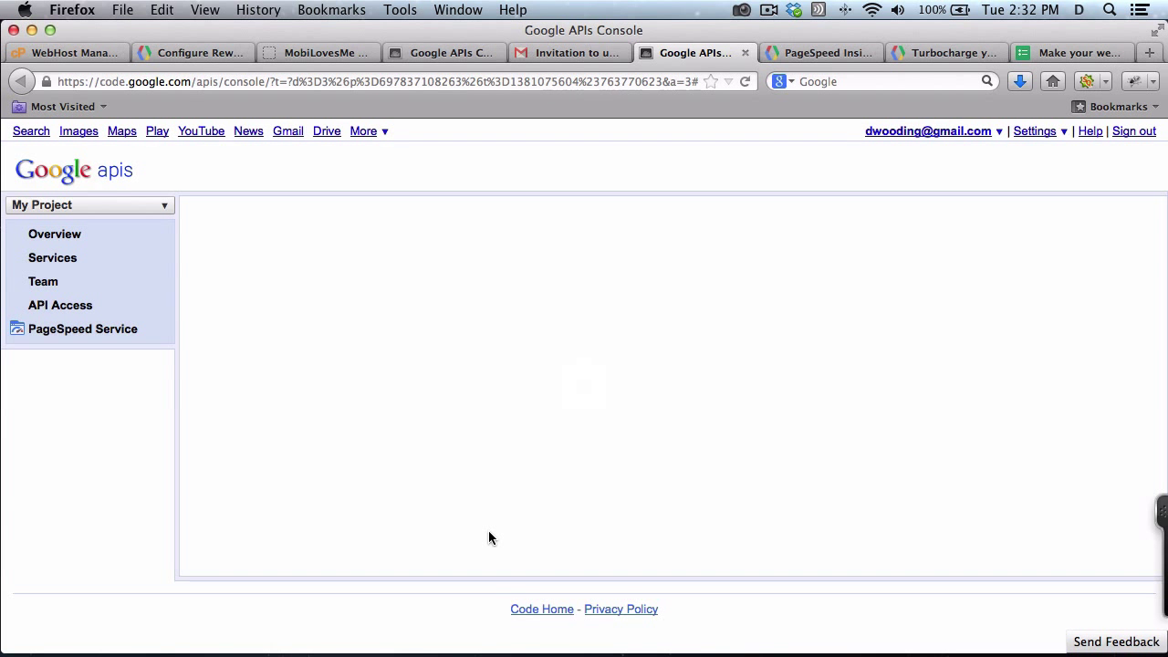
pyautogui.moveTo(63, 336)
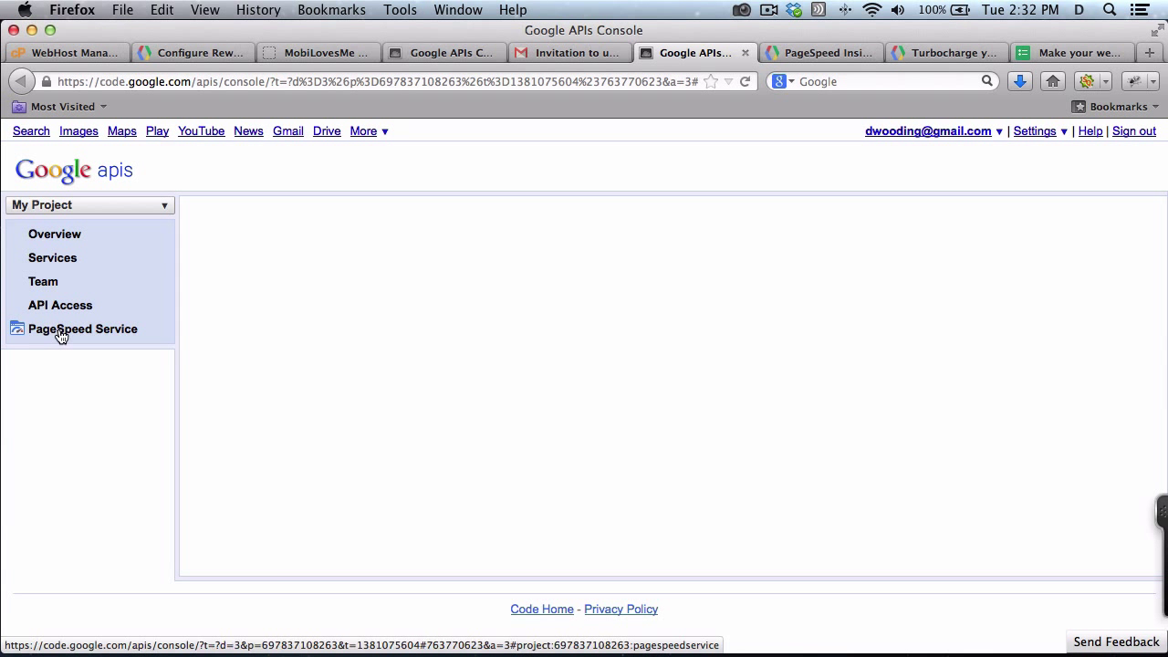
pyautogui.click(82, 328)
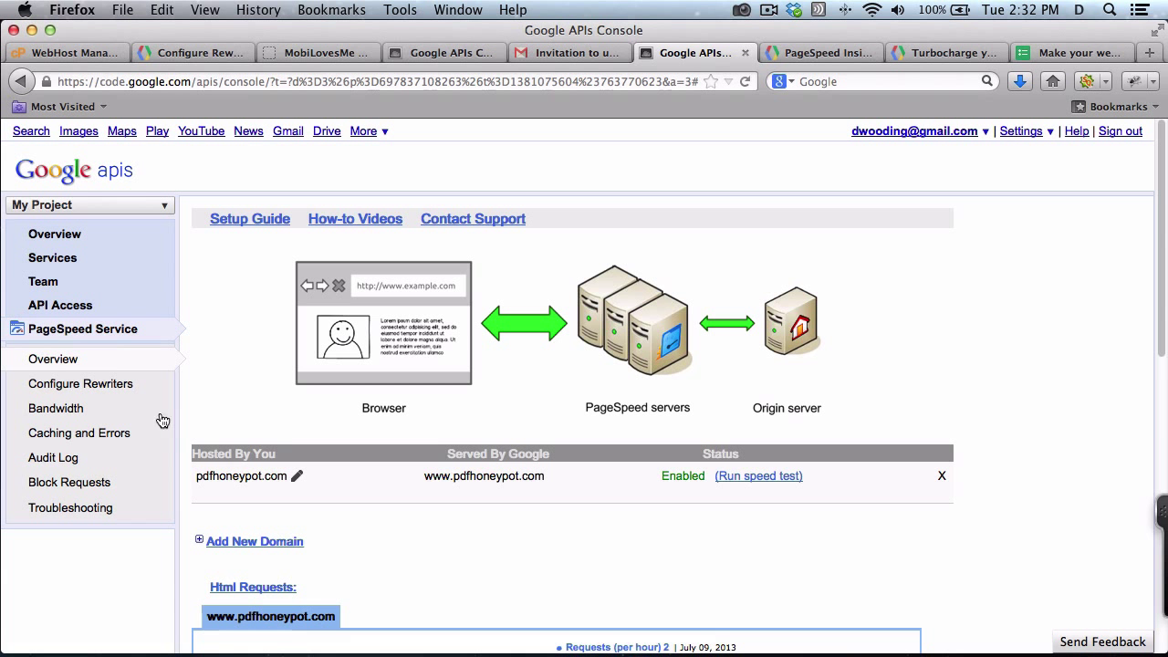
pyautogui.moveTo(262, 551)
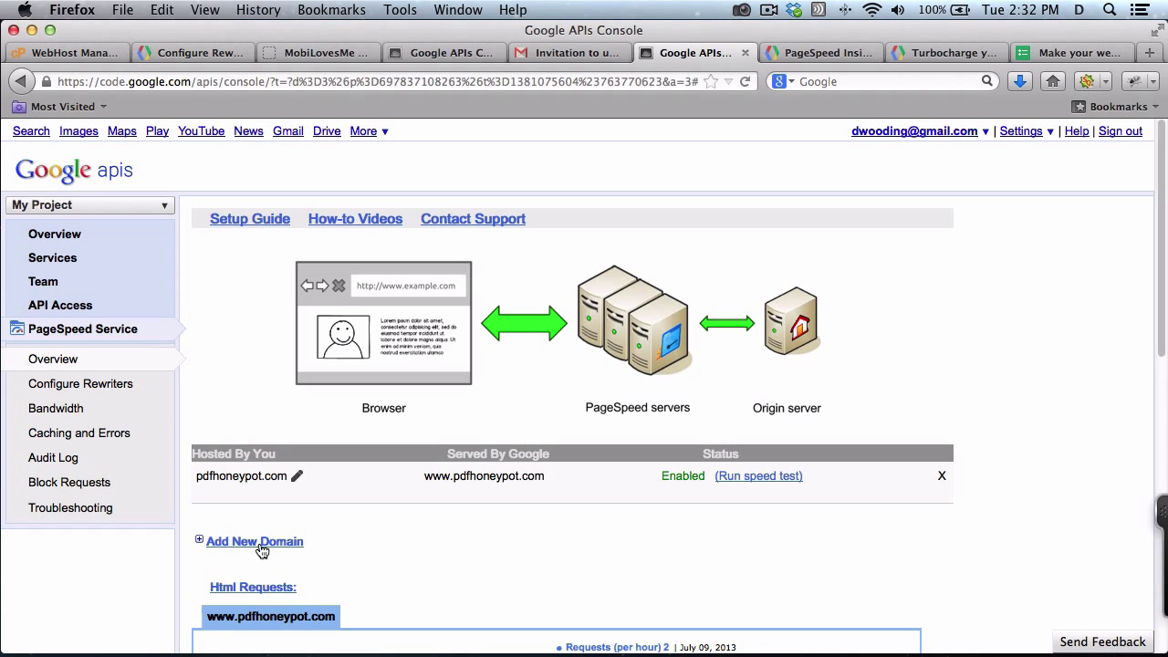
pyautogui.click(253, 540)
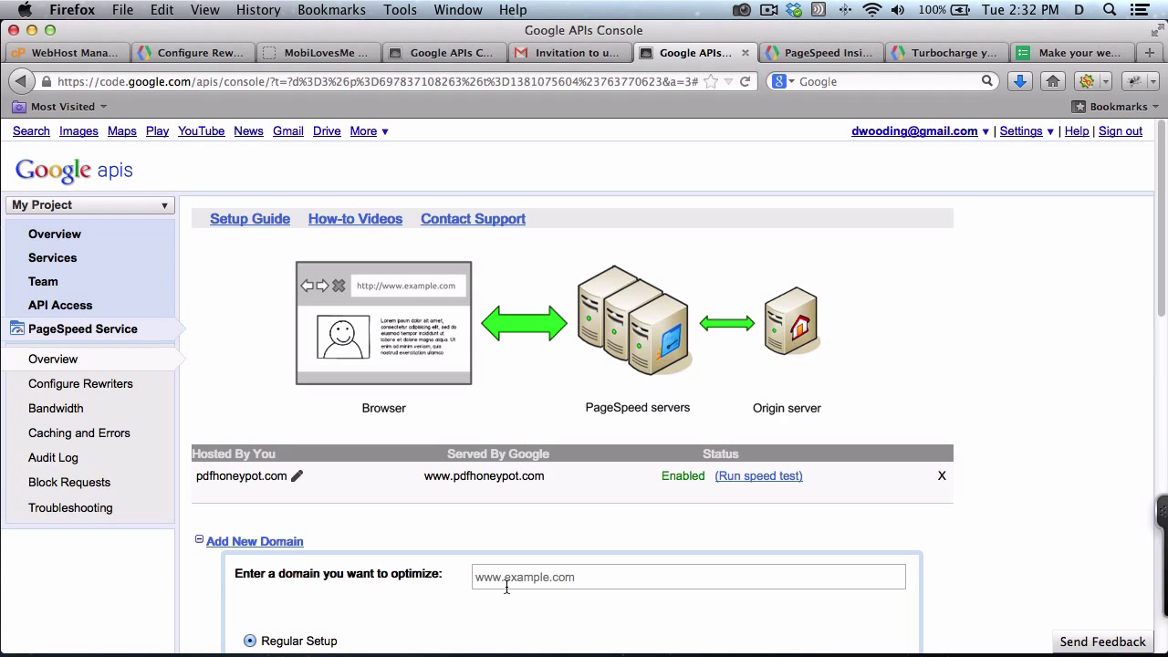
pyautogui.write('www')
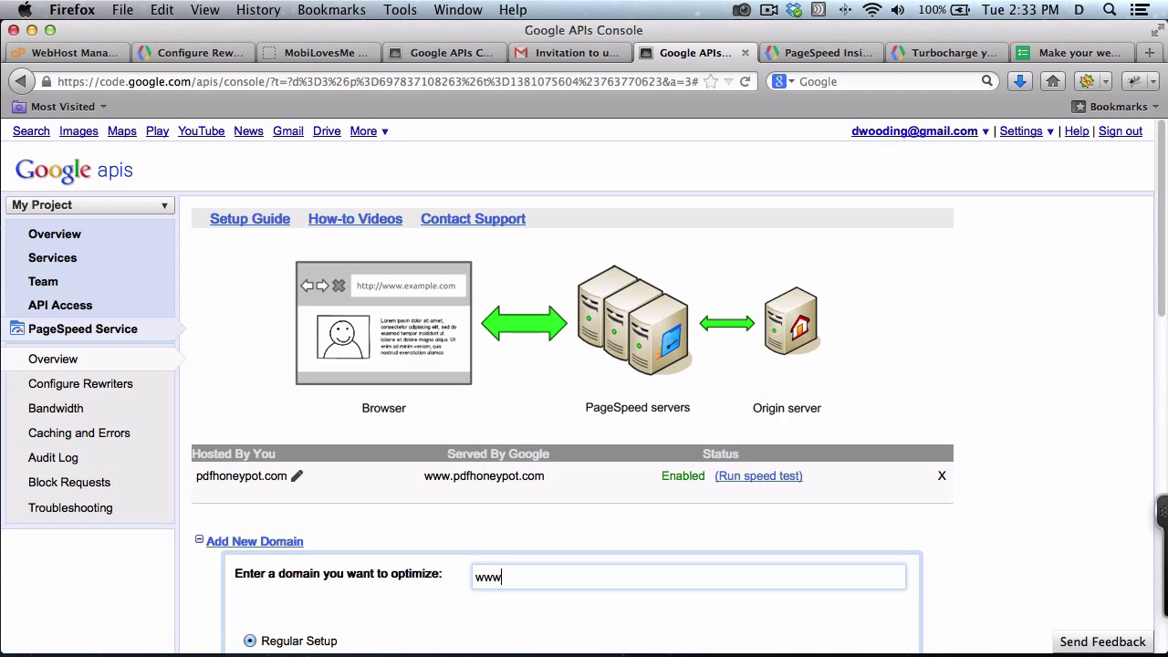
pyautogui.write('.mobilovesme.com')
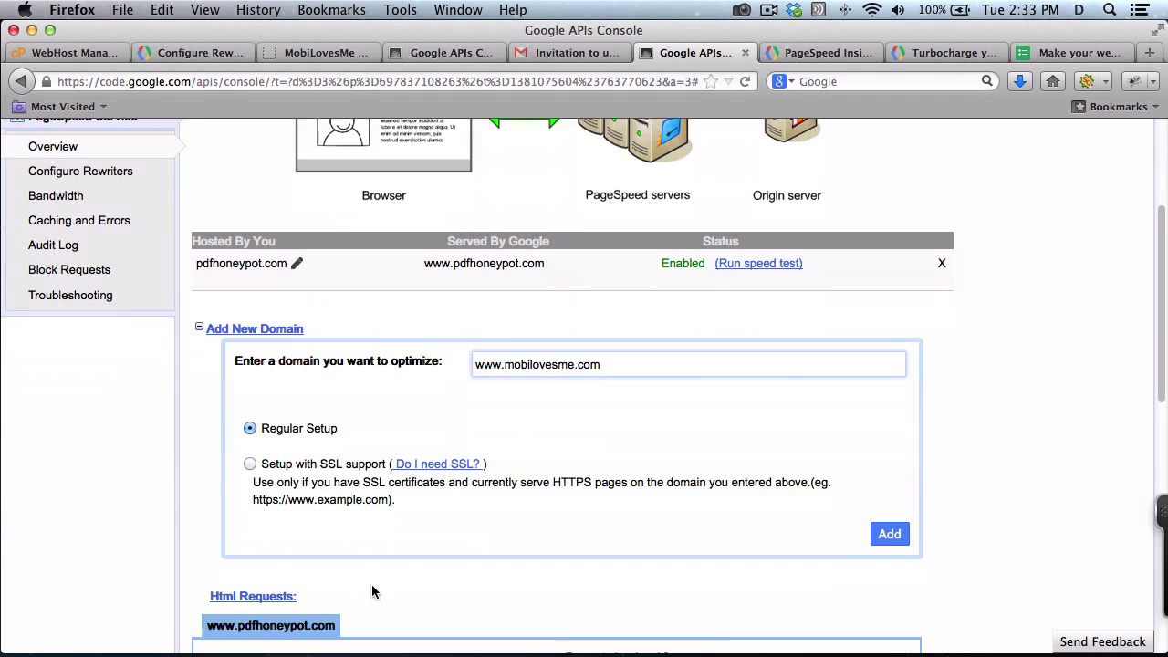
pyautogui.scroll(-3)
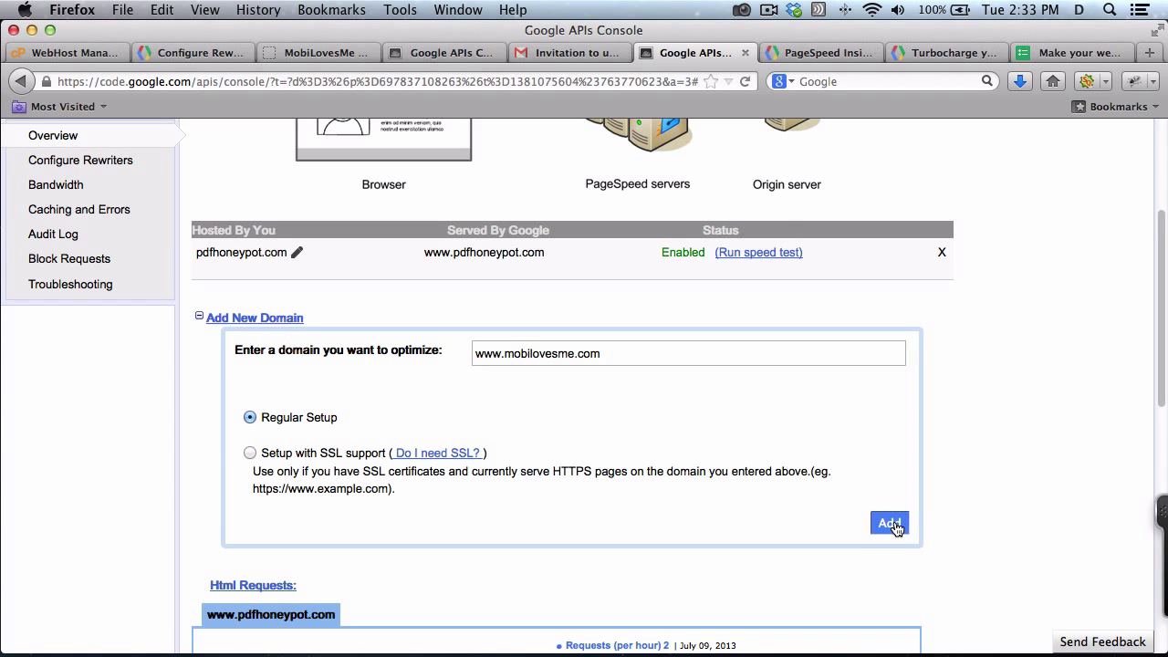
pyautogui.click(887, 522)
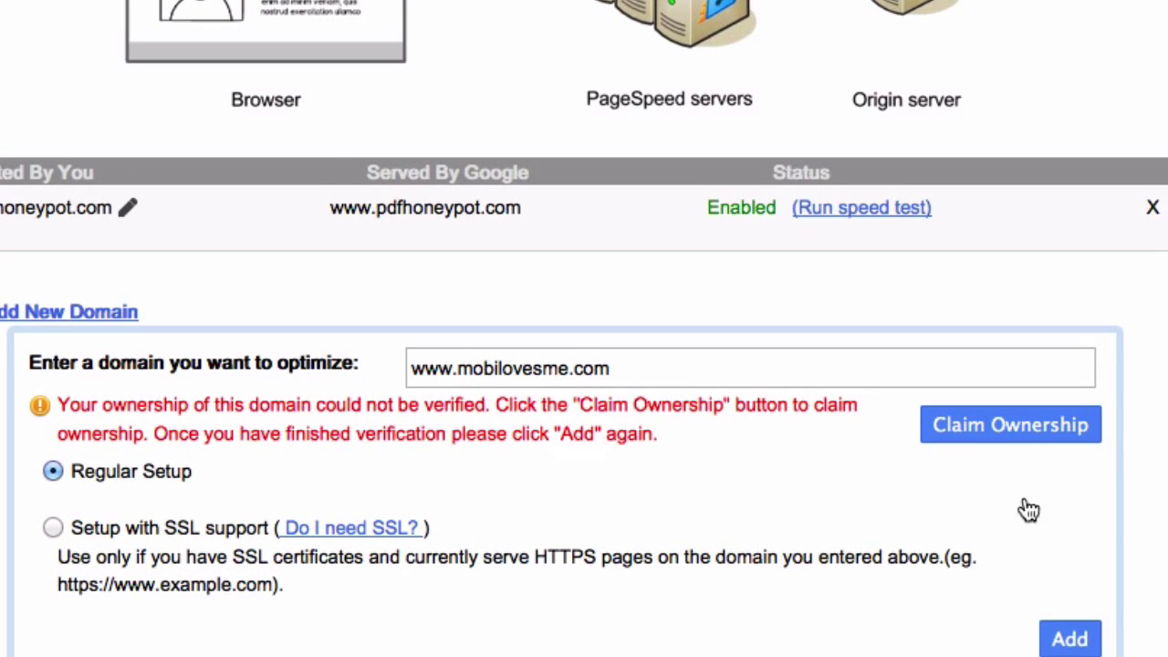
# - Begin claiming ownership of the domain after verification fails
pyautogui.click(1011, 423)
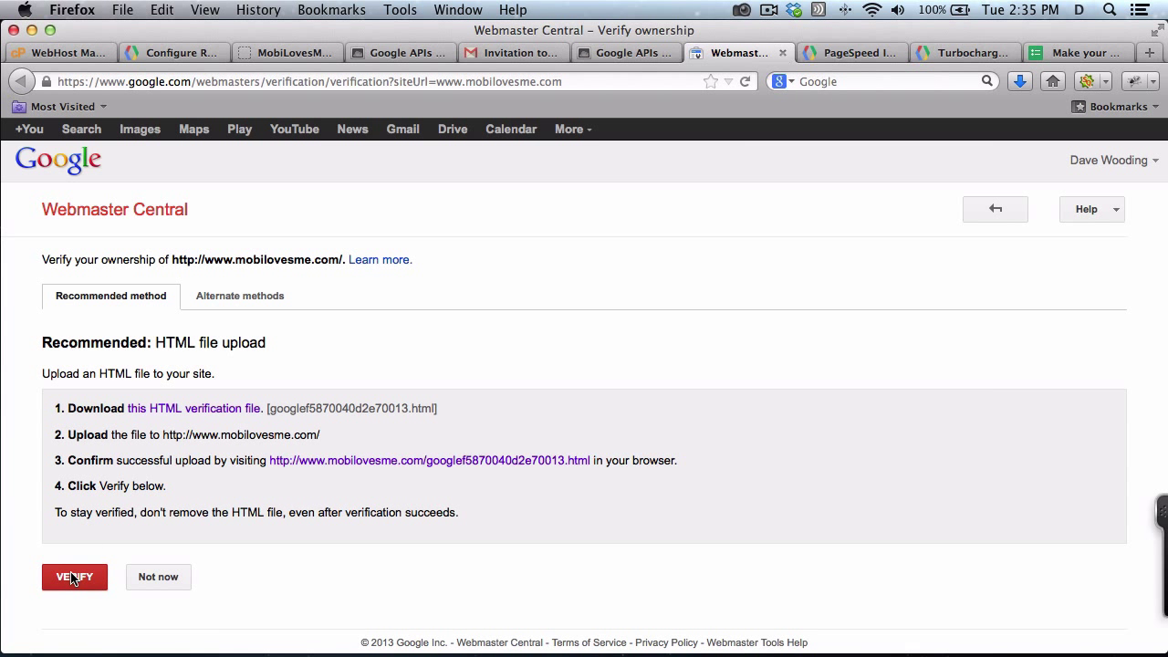
# - Verify mobilovesme.com via HTML file upload and return to the console domain form
pyautogui.click(73, 576)
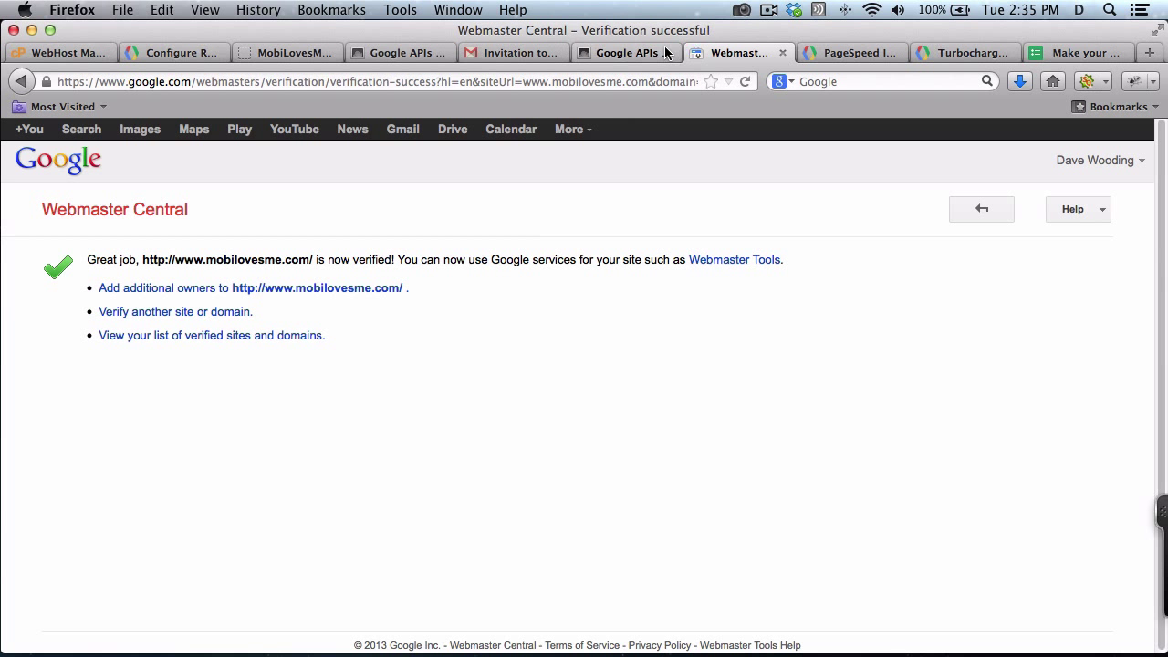
pyautogui.click(624, 51)
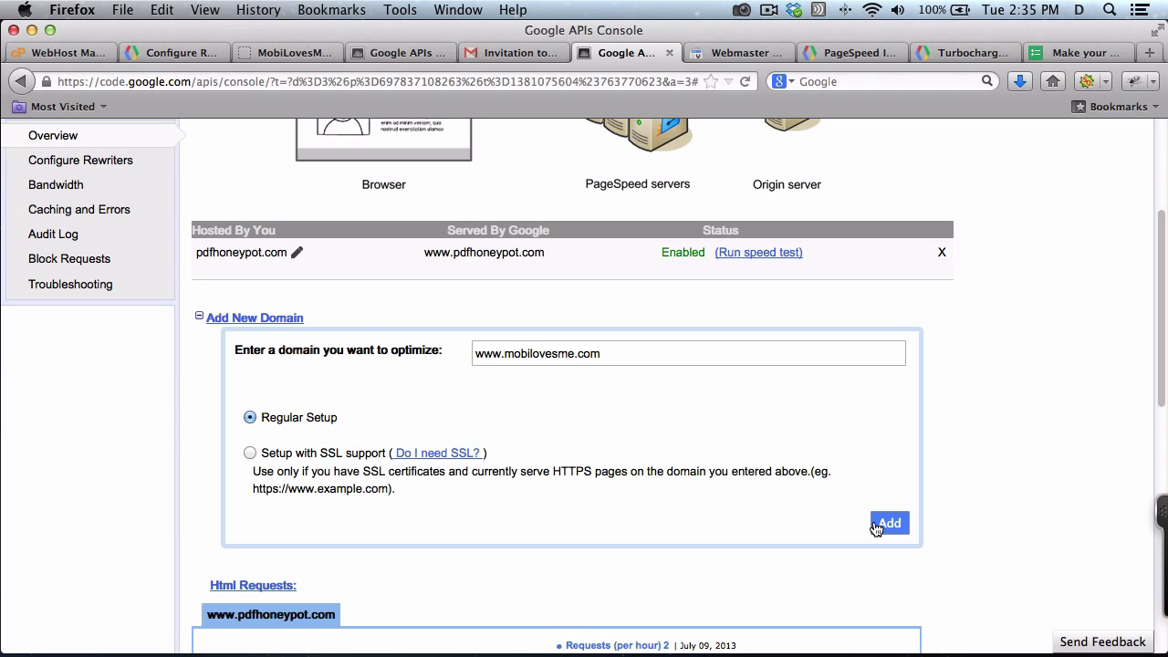
# - Resubmit the verified domain and follow the help link to the redirect FAQ
pyautogui.click(889, 522)
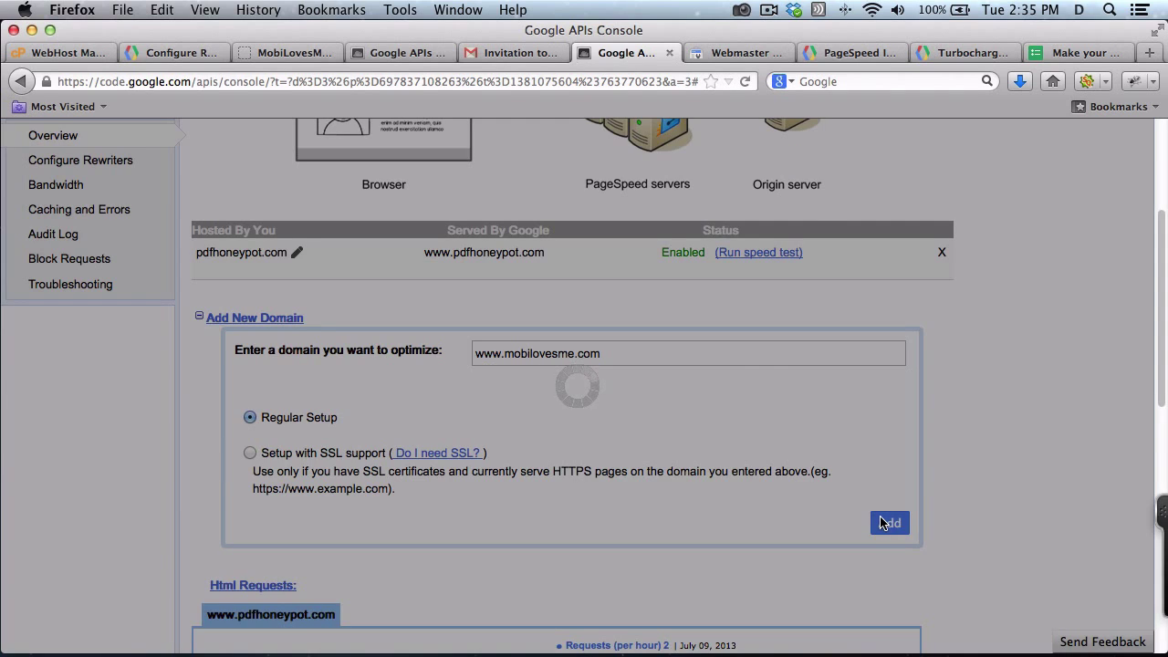
pyautogui.click(889, 522)
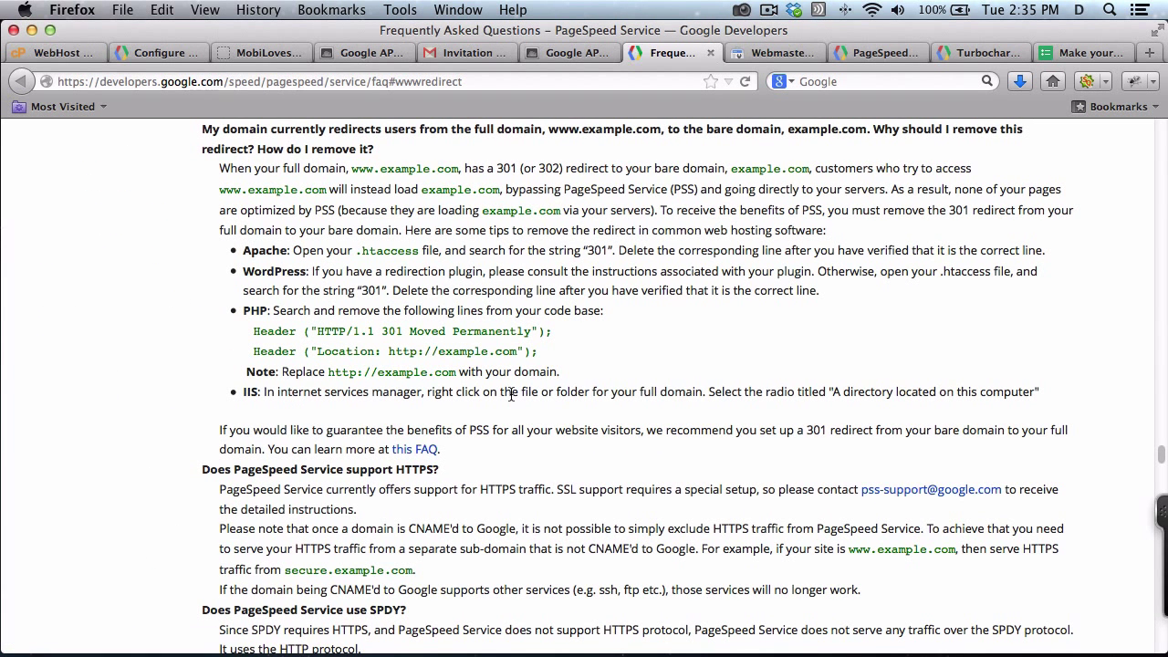
pyautogui.moveTo(445, 262)
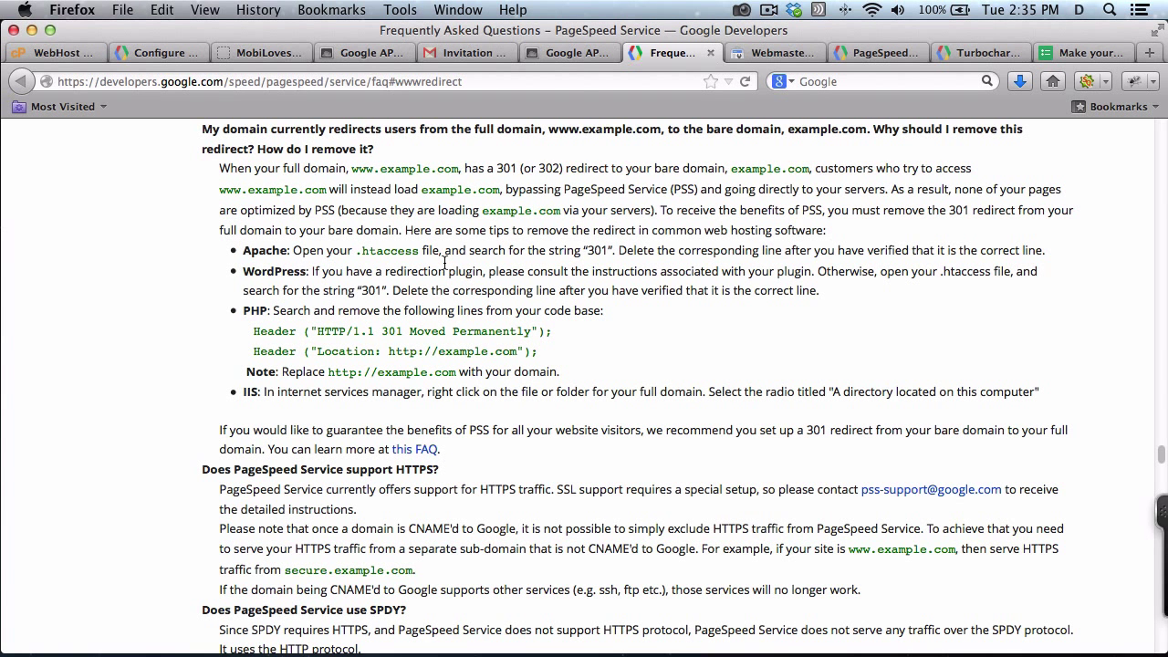
# - Return from the redirect FAQ to the console's domain form
pyautogui.click(570, 52)
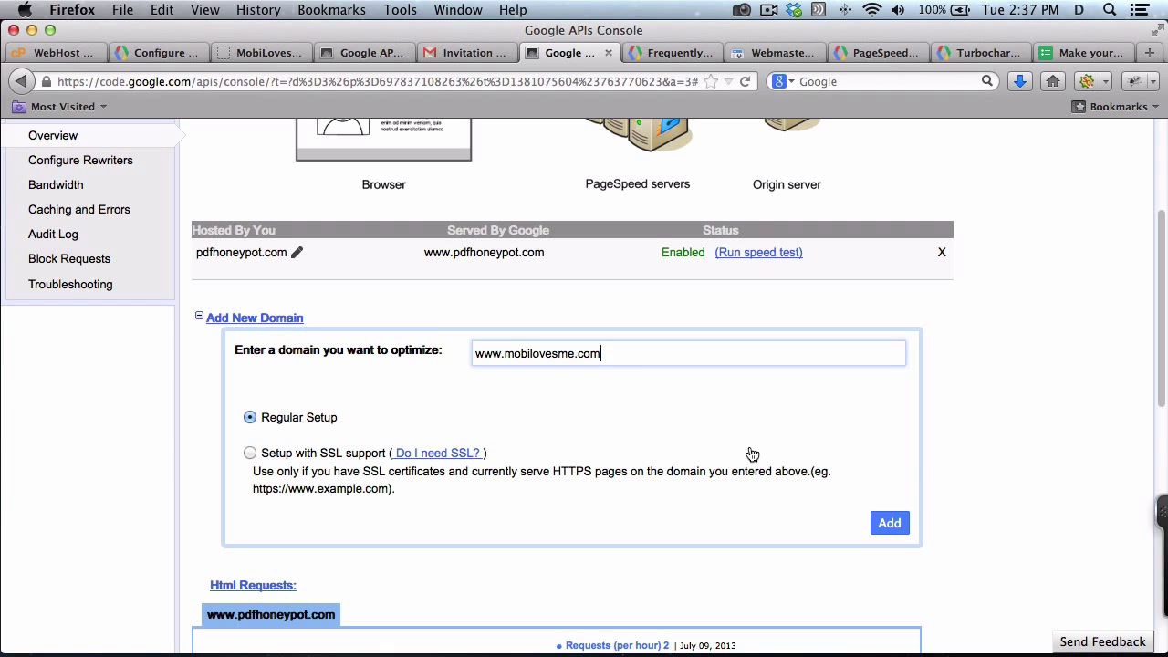
# - Submit mobilovesme.com so it appears in the hosted domains list as Not Ready
pyautogui.click(888, 522)
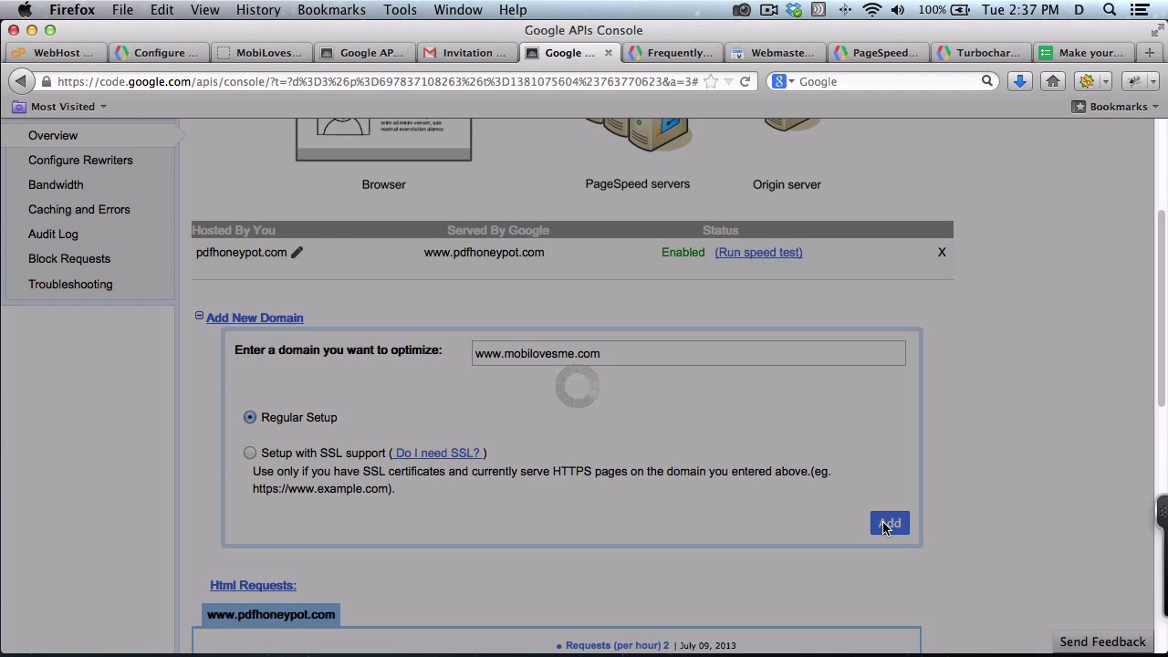
pyautogui.click(887, 522)
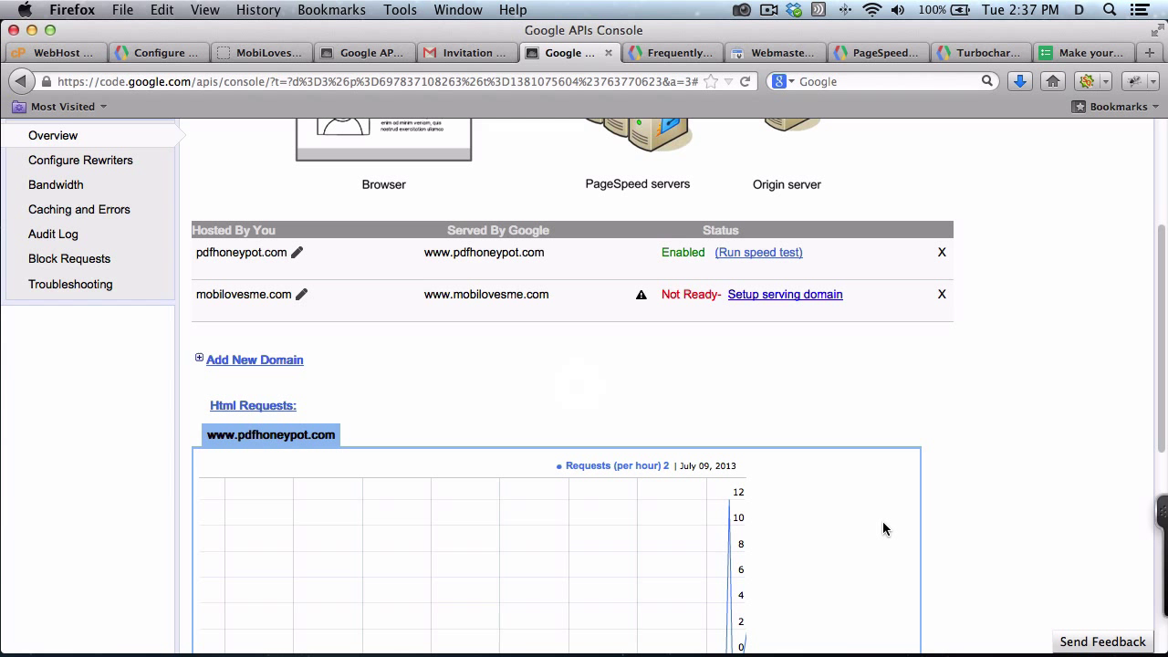
pyautogui.moveTo(757, 307)
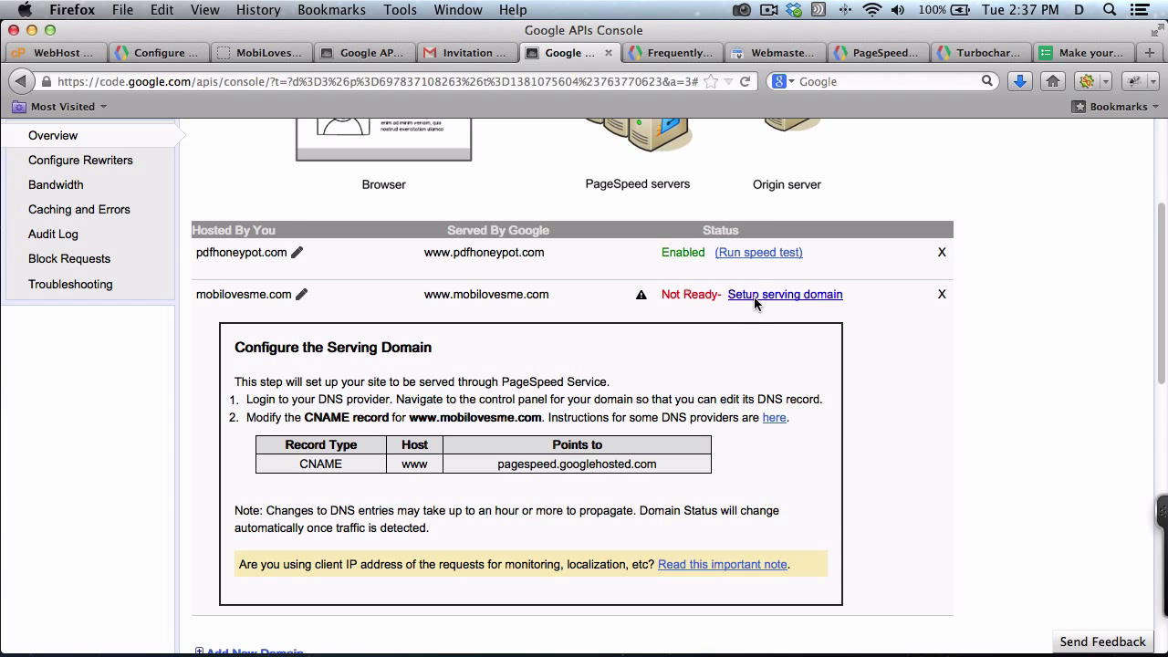
pyautogui.moveTo(774, 418)
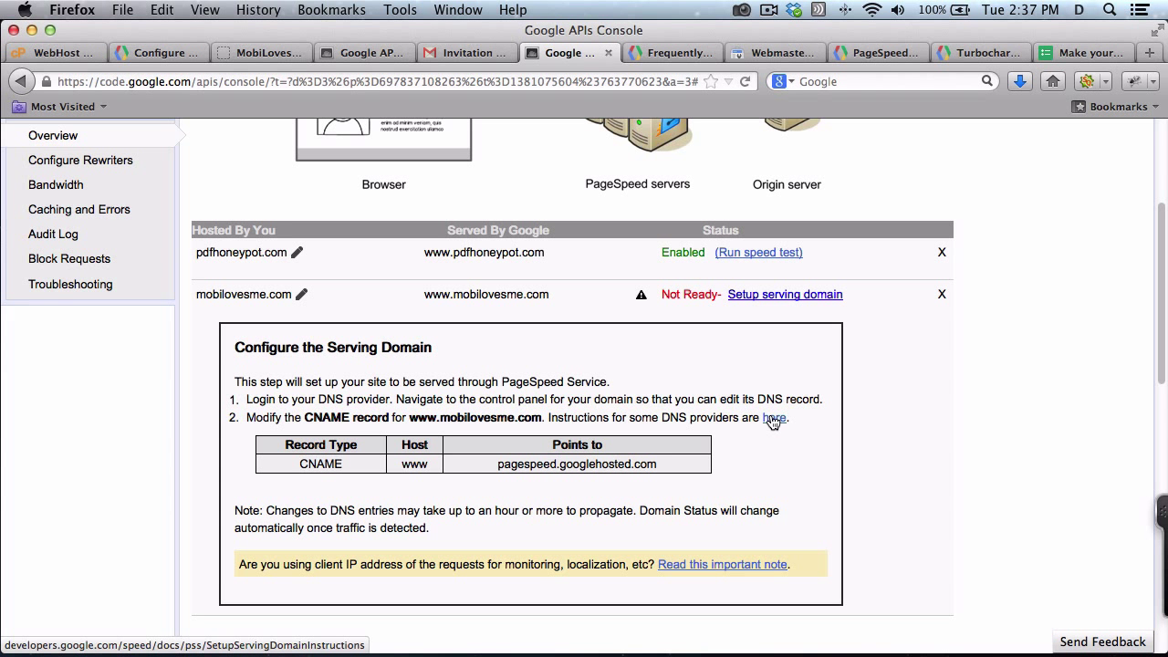
# - Check the provider-specific CNAME instructions for www pointing to pagespeed.googlehosted.com, then go to WHM's mobilovesme.com DNS zone
pyautogui.click(774, 418)
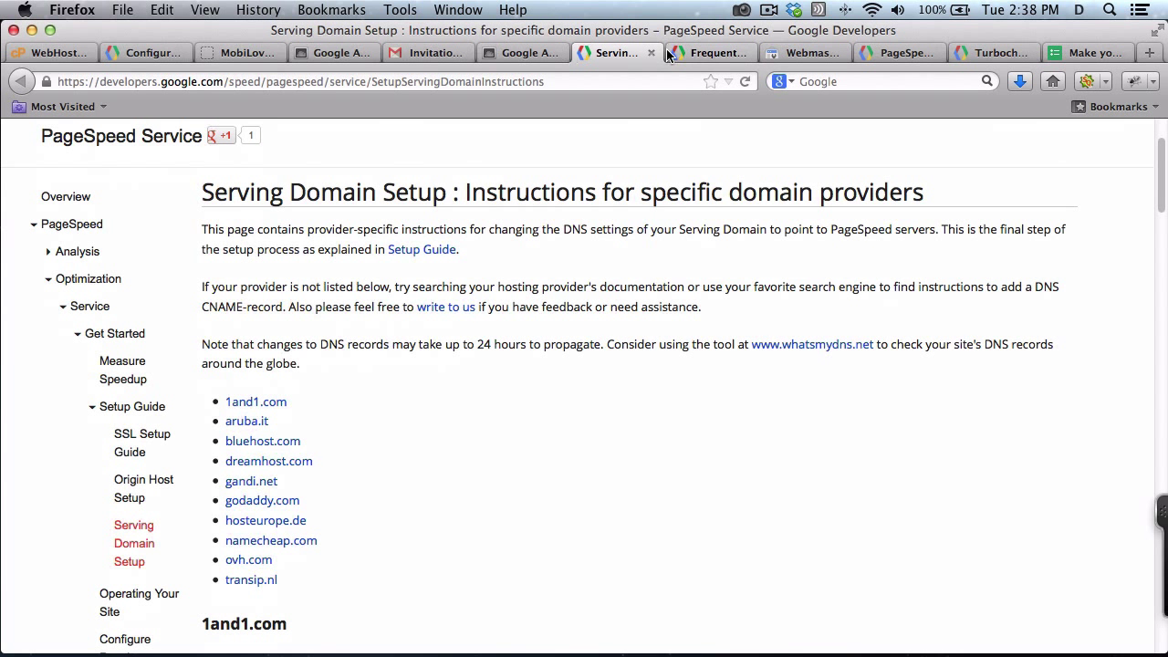
pyautogui.click(566, 51)
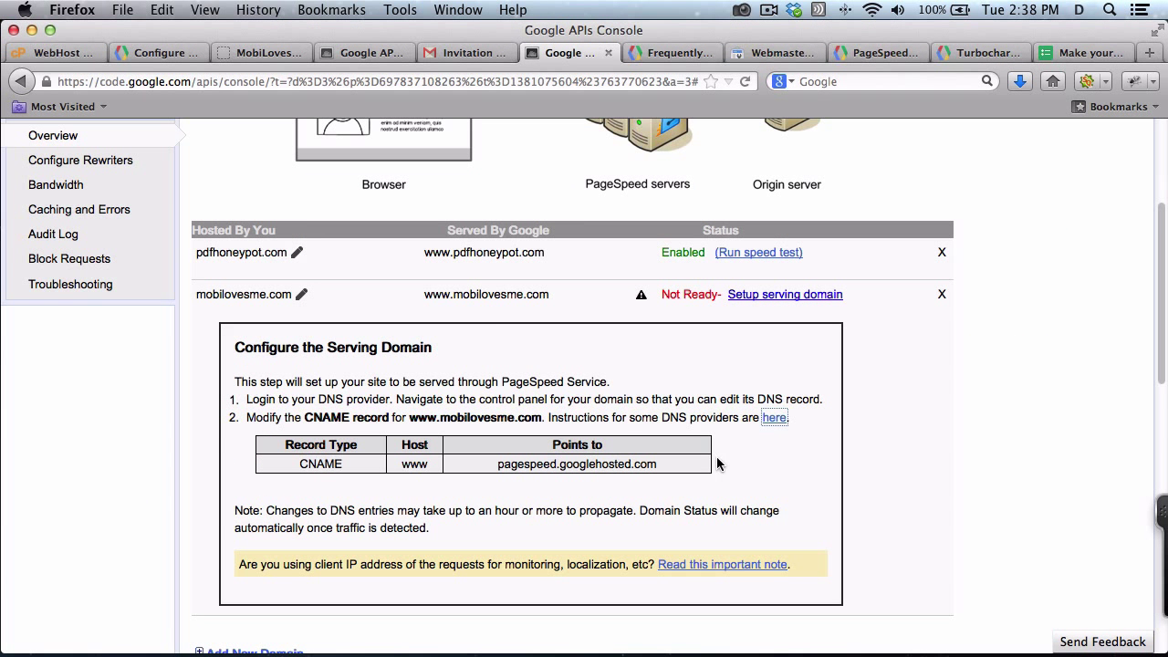
pyautogui.moveTo(573, 398)
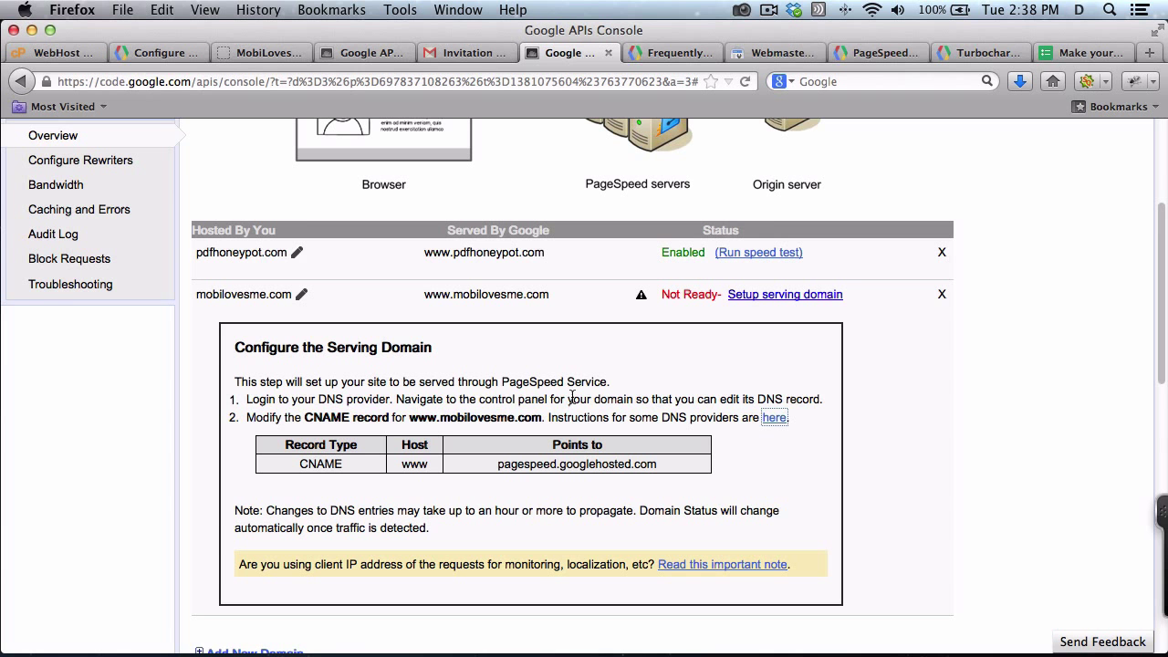
pyautogui.click(51, 51)
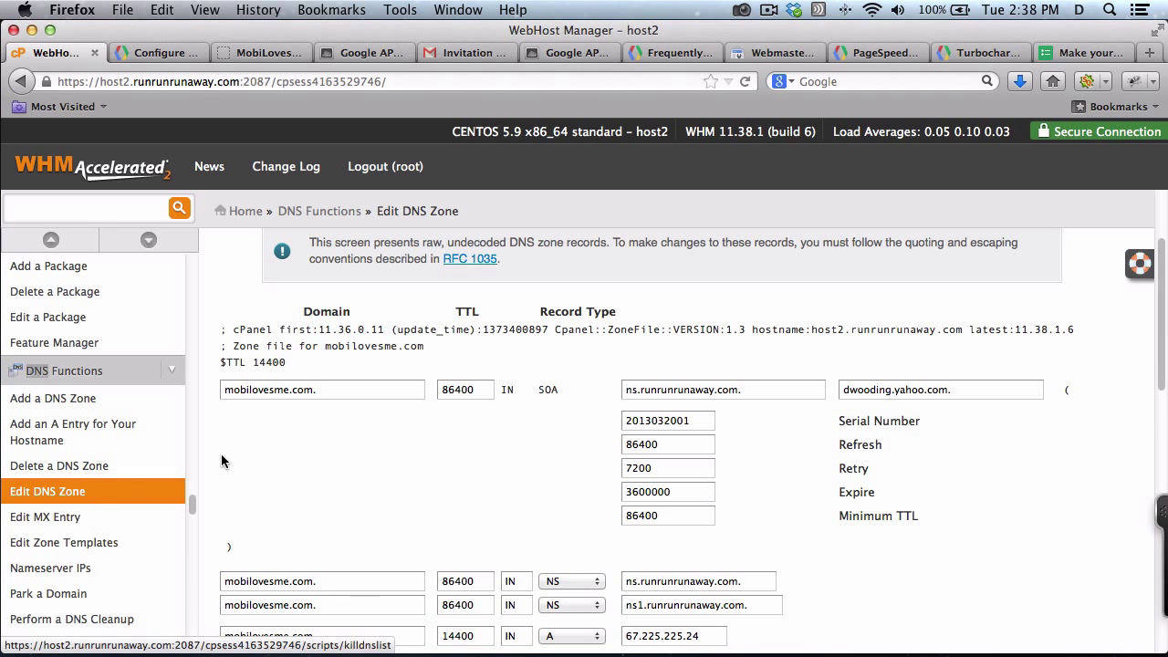
# - Point the www CNAME record to pagespeed.googlehosted.com, save the mobilovesme.com zone, and return to the serving domain setup
pyautogui.scroll(-3)
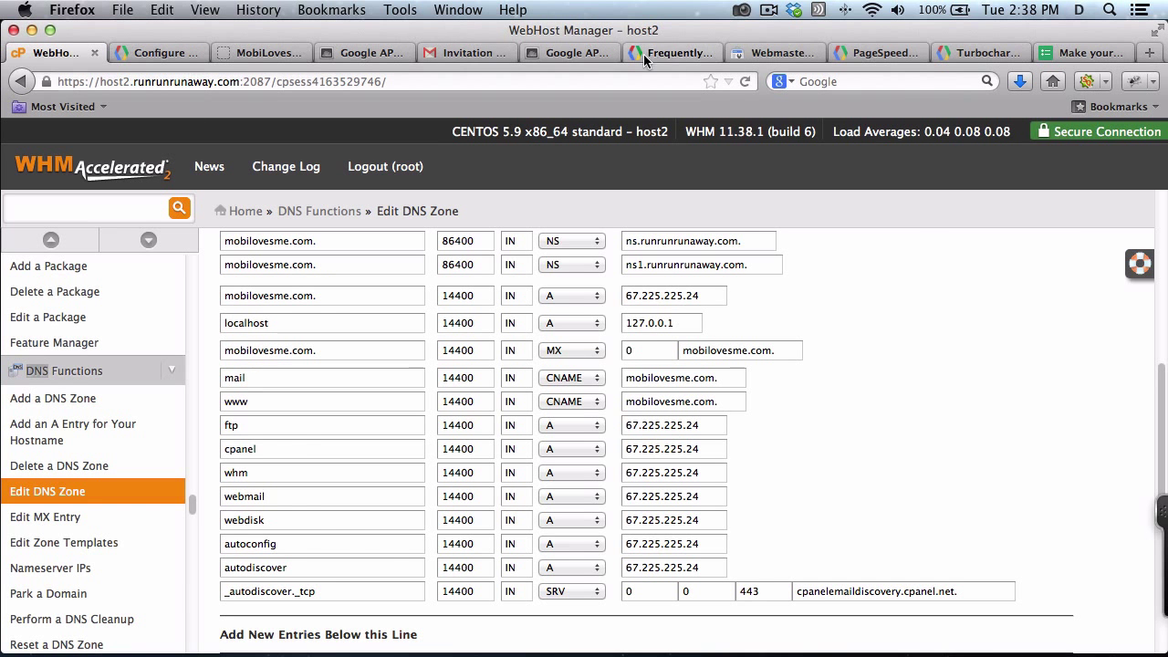
pyautogui.click(567, 51)
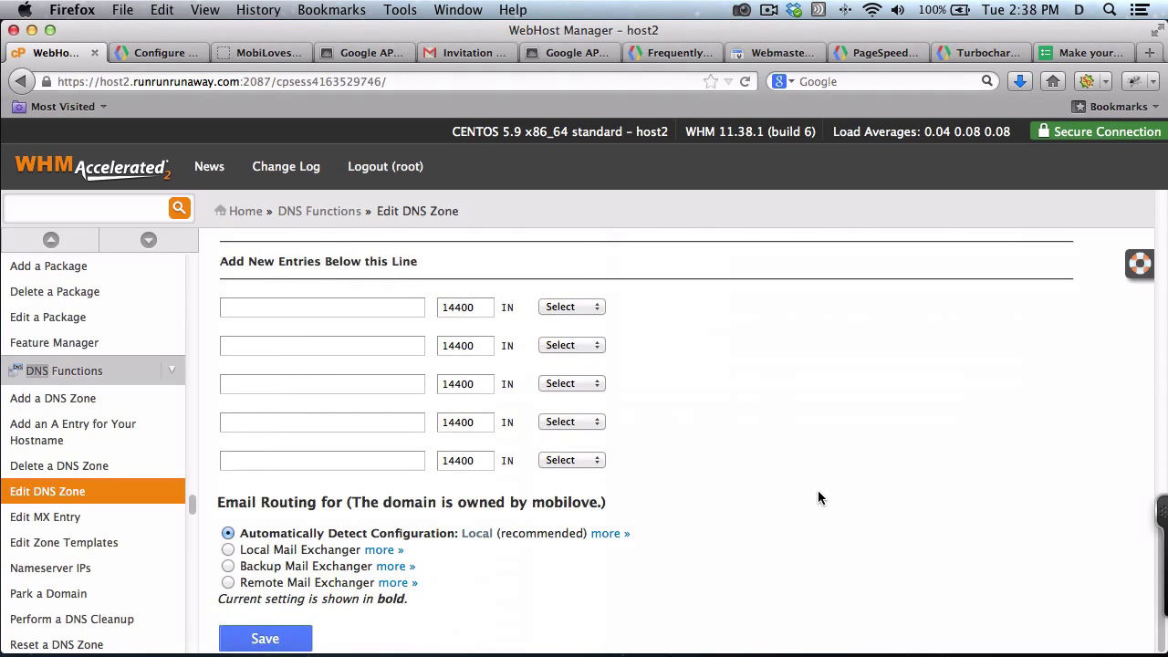
pyautogui.click(264, 639)
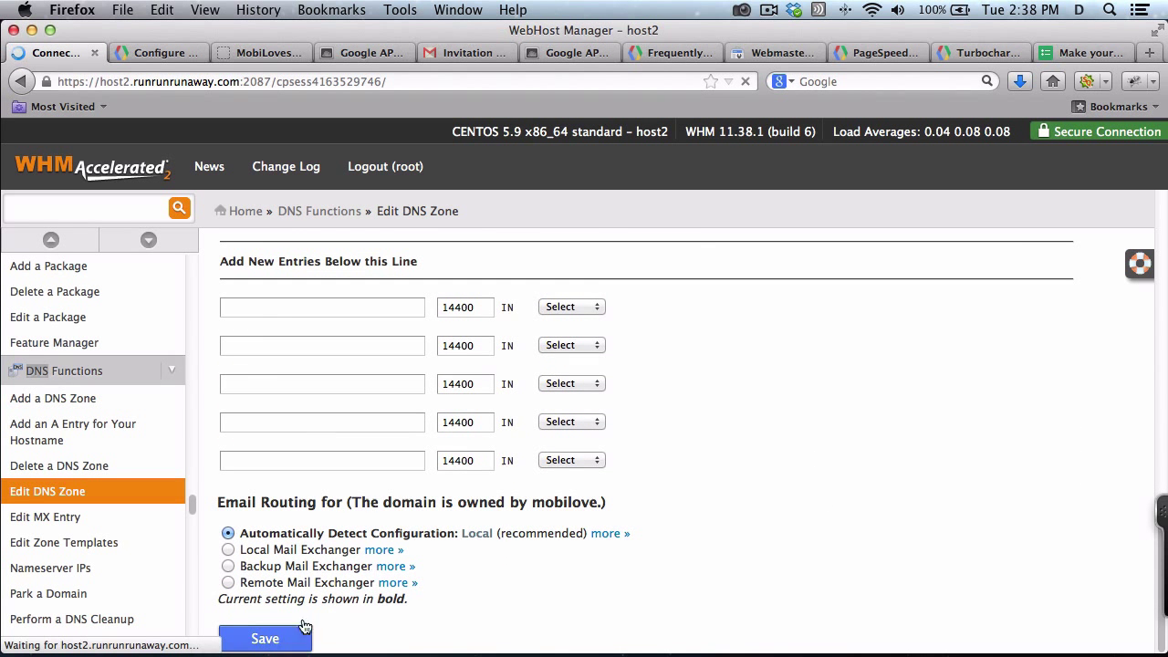
pyautogui.click(264, 639)
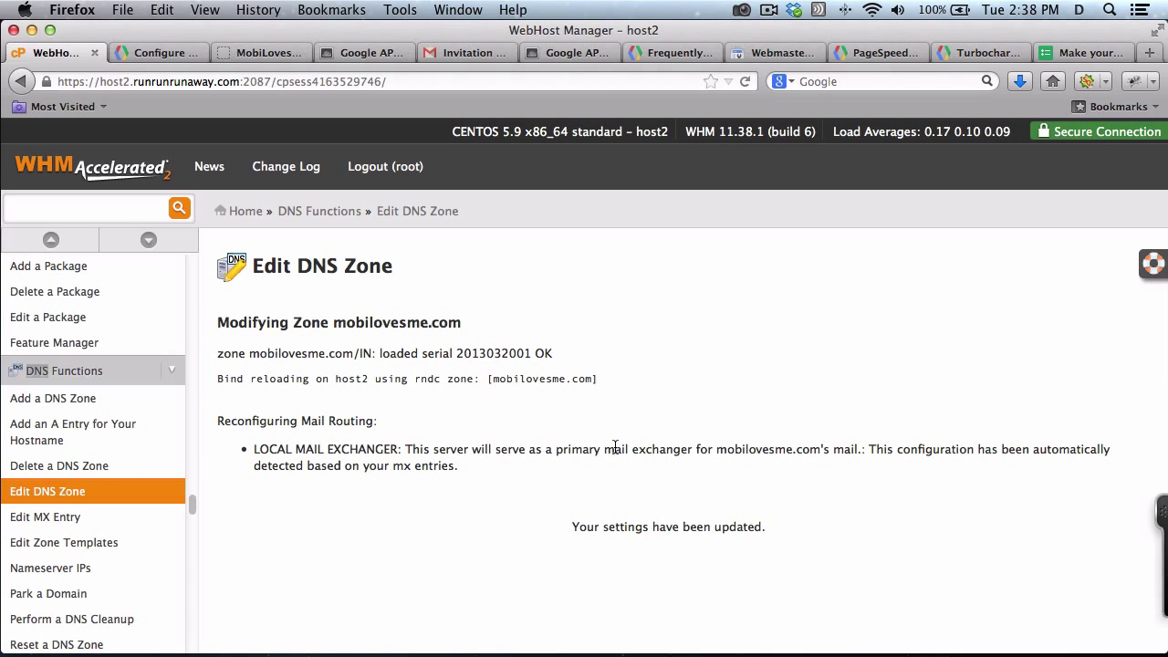
pyautogui.click(569, 51)
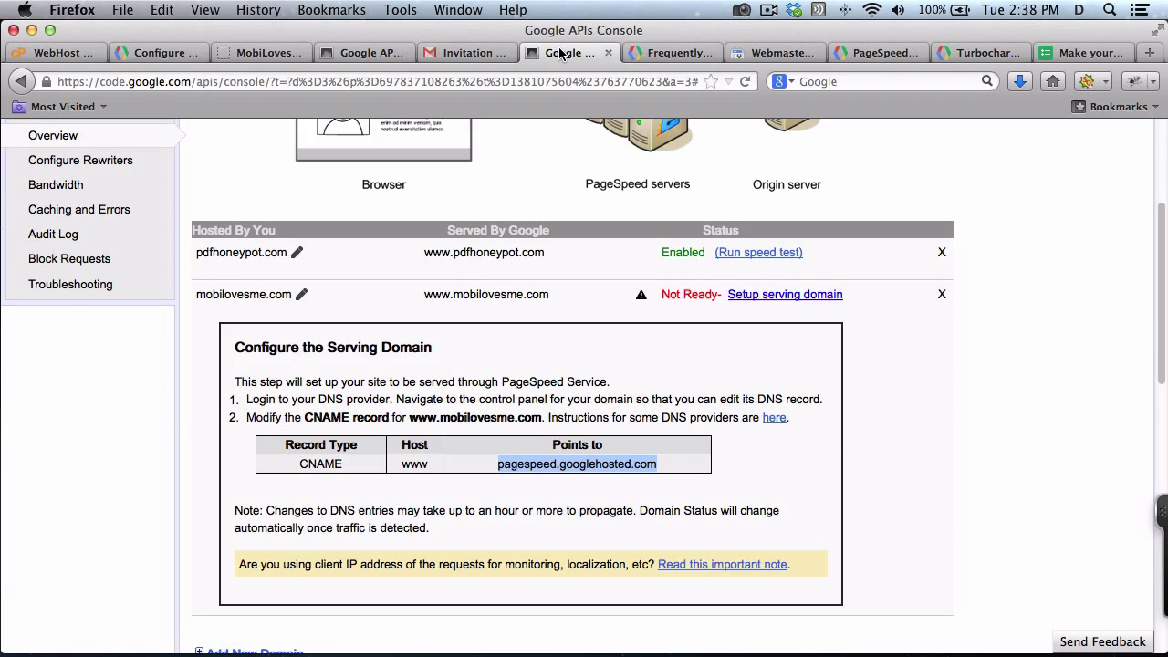
pyautogui.moveTo(861, 306)
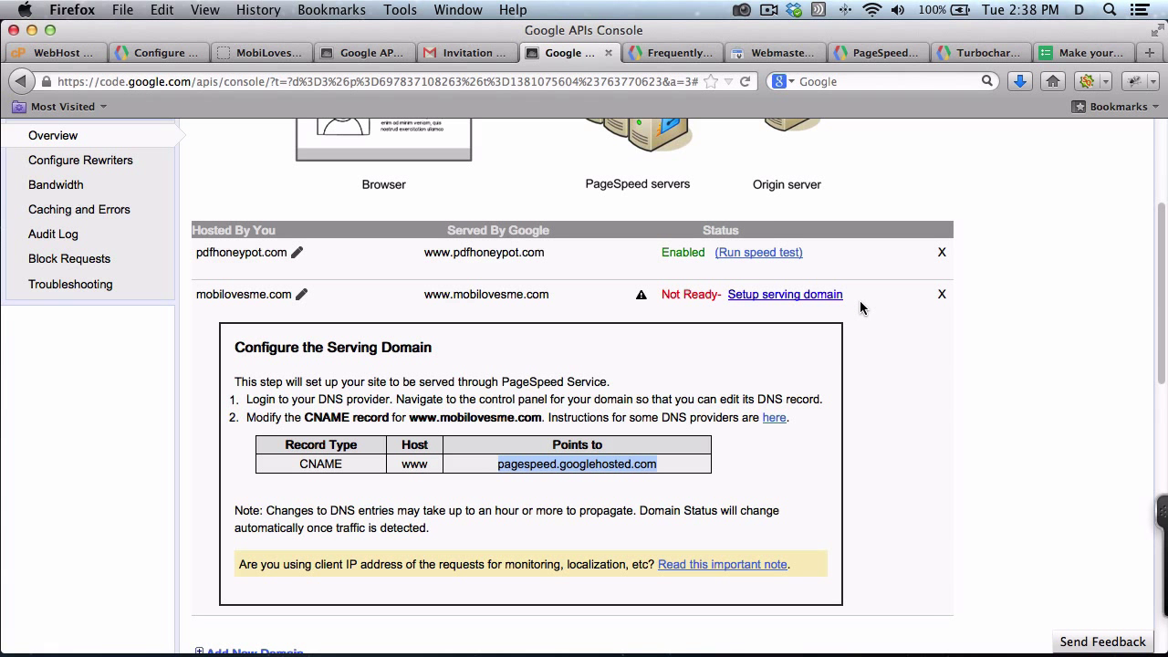
# - Confirm mobilovesme.com shows Enabled in PageSpeed Service and bring up its WebPagetest speed comparison
pyautogui.scroll(-3)
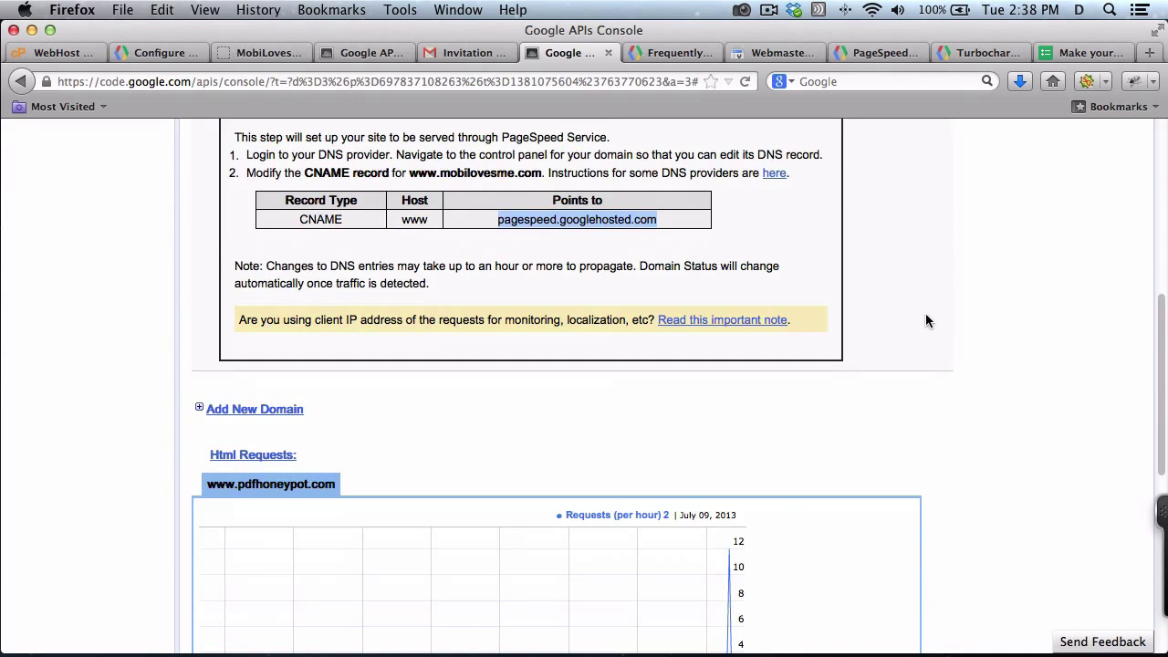
pyautogui.scroll(3)
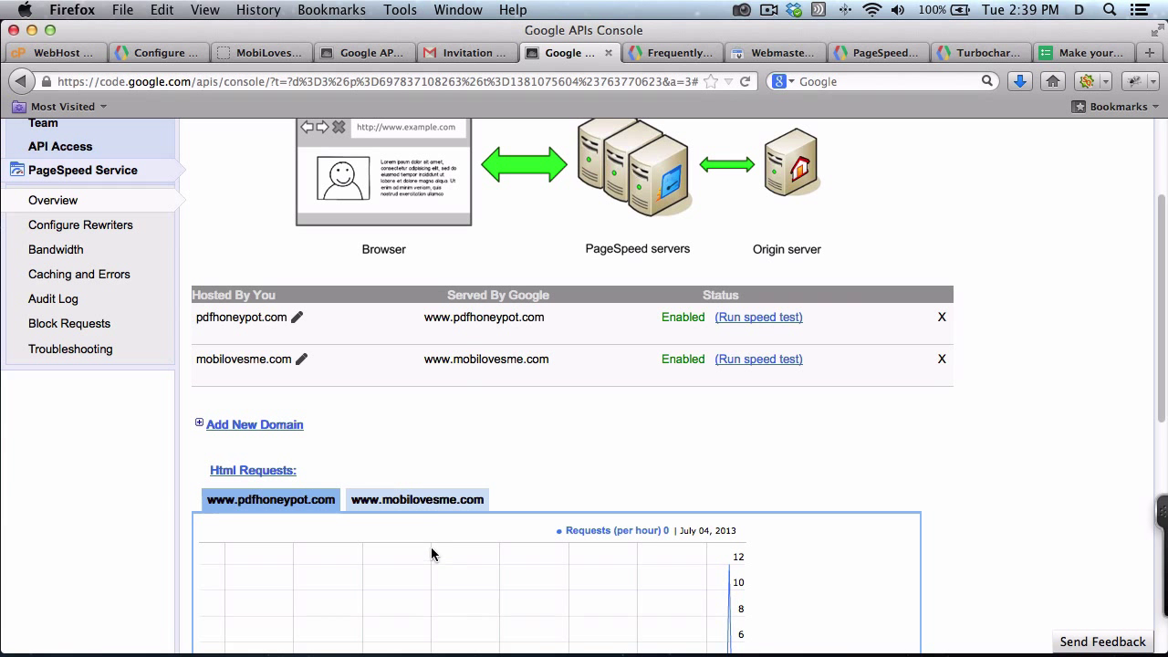
pyautogui.click(759, 358)
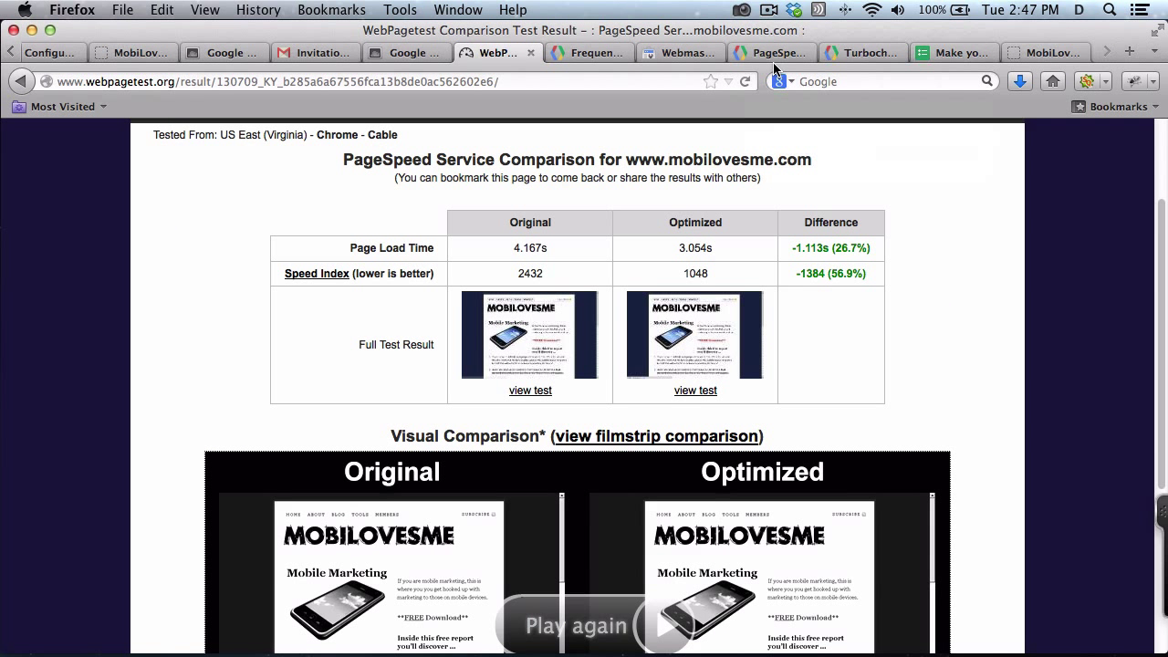
pyautogui.moveTo(806, 281)
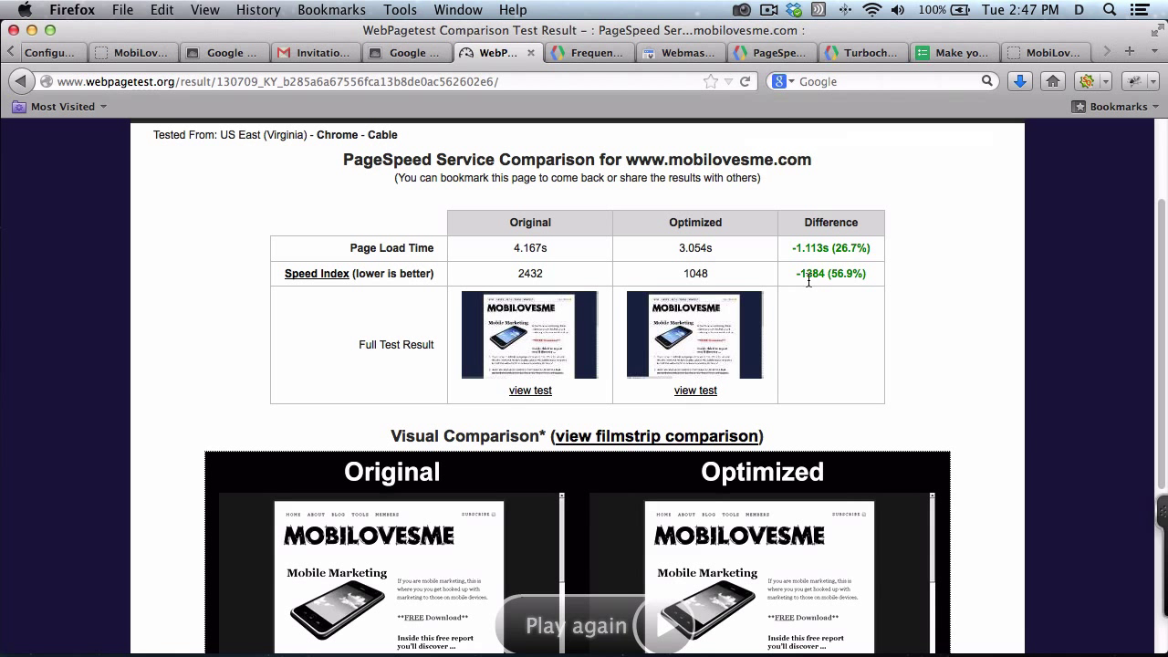
pyautogui.moveTo(799, 270)
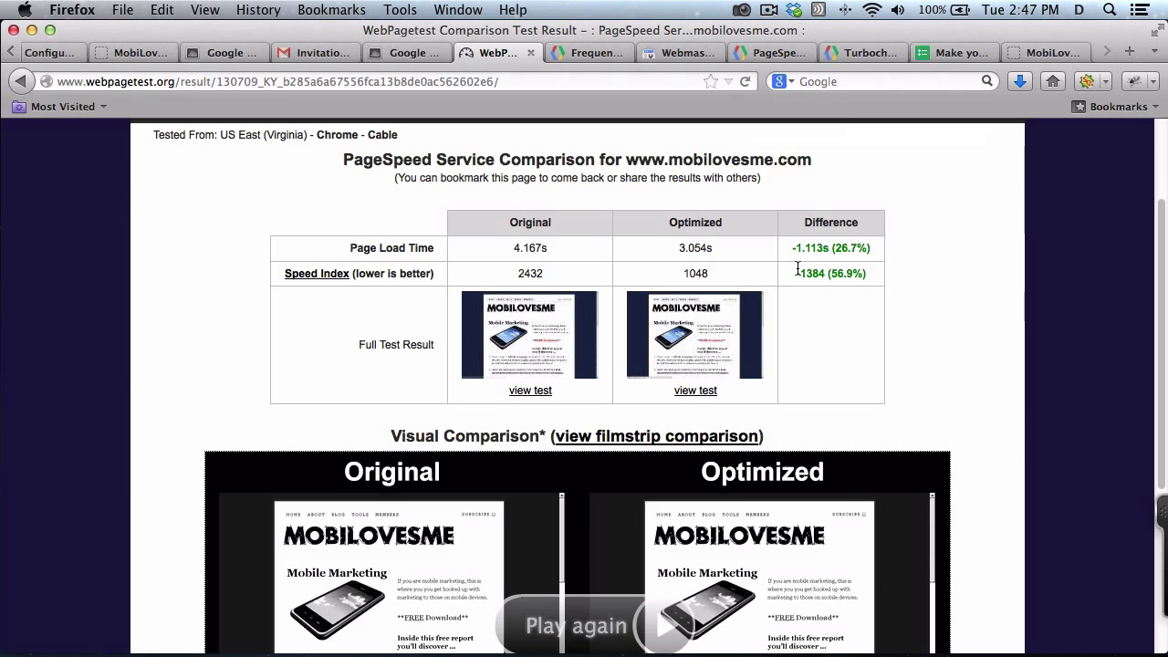
# - Review the 4.167s vs 3.054s comparison with 56.9% Speed Index gain, then go to Configure Rewriters
pyautogui.scroll(-3)
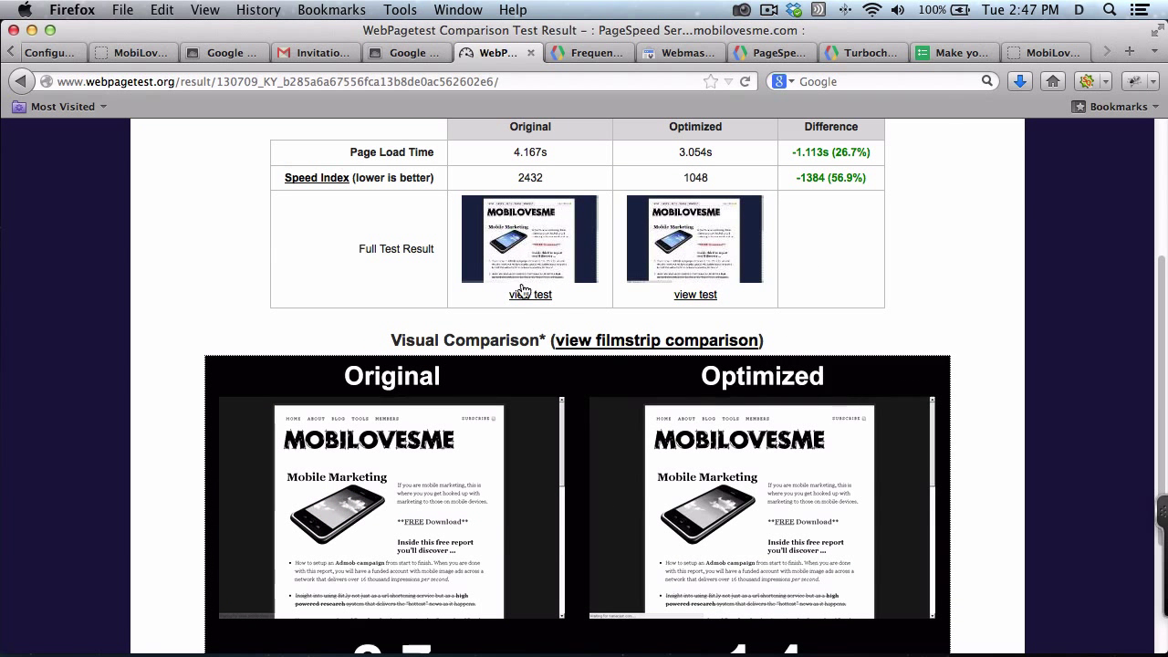
pyautogui.click(405, 51)
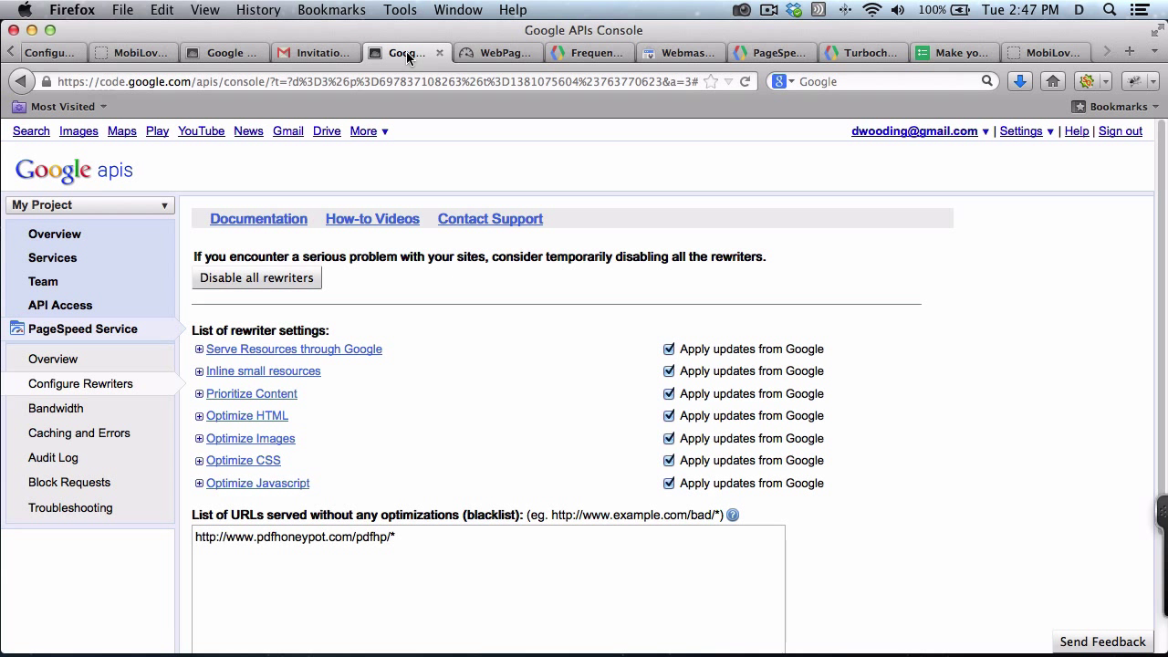
pyautogui.moveTo(491, 256)
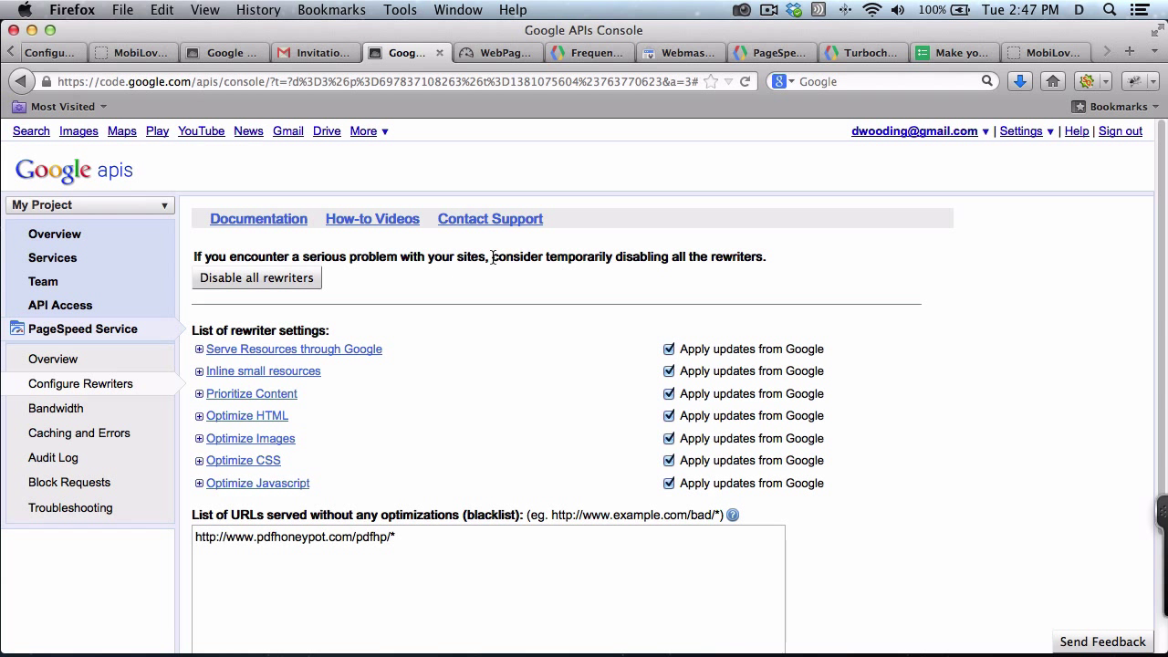
pyautogui.moveTo(386, 319)
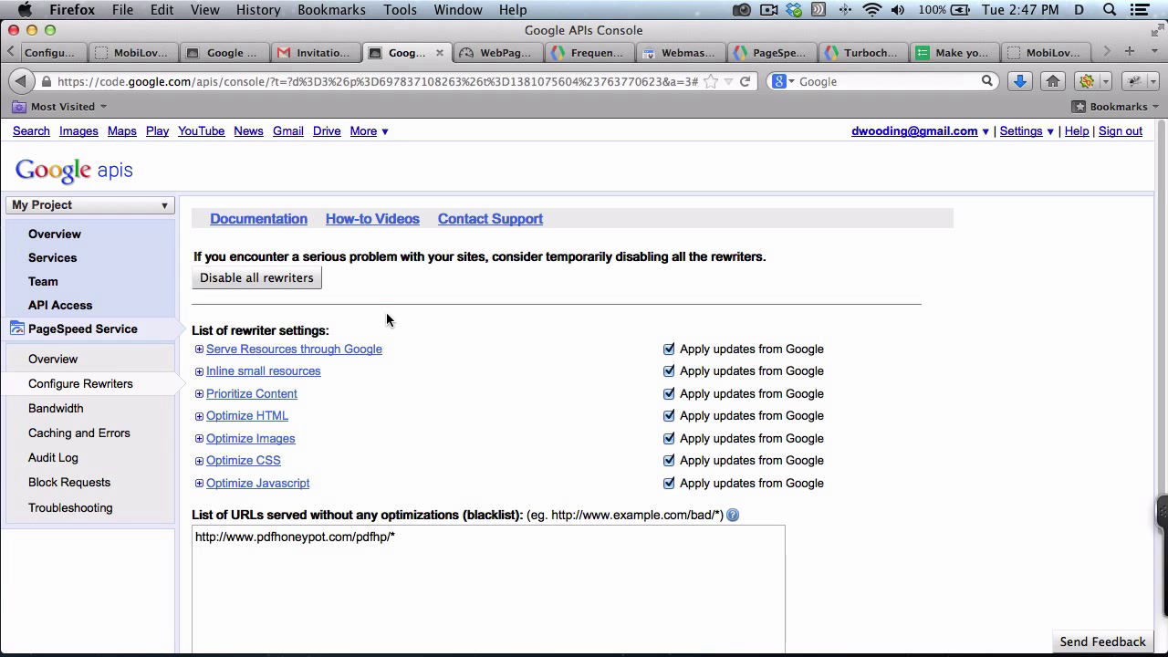
pyautogui.moveTo(150, 354)
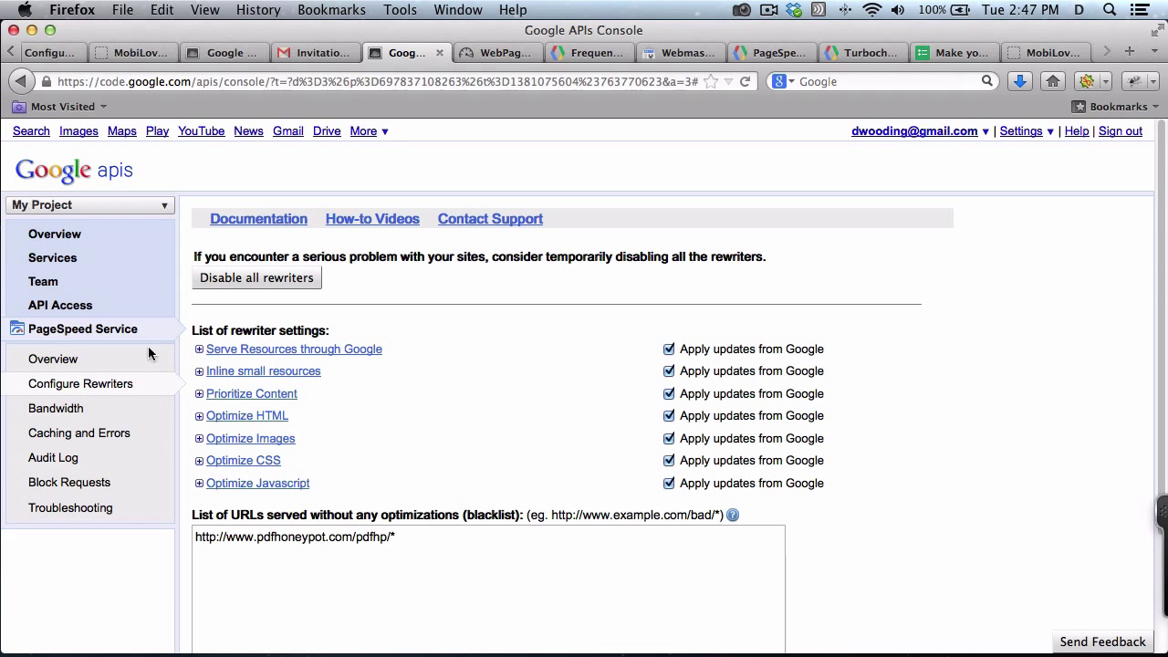
pyautogui.moveTo(255, 277)
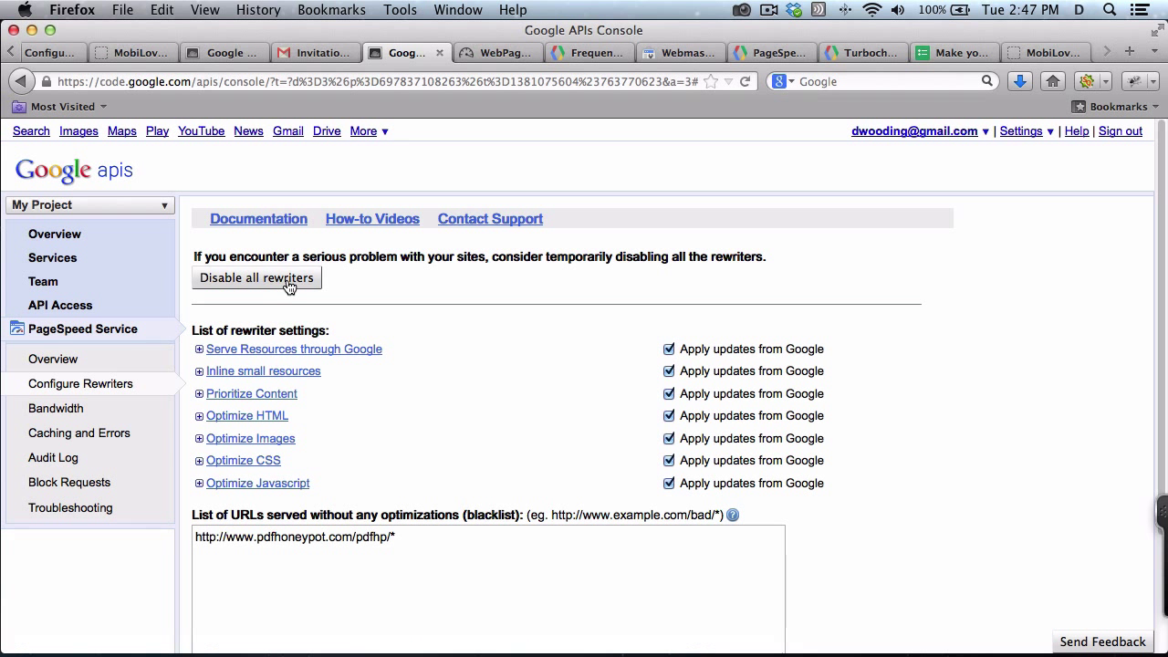